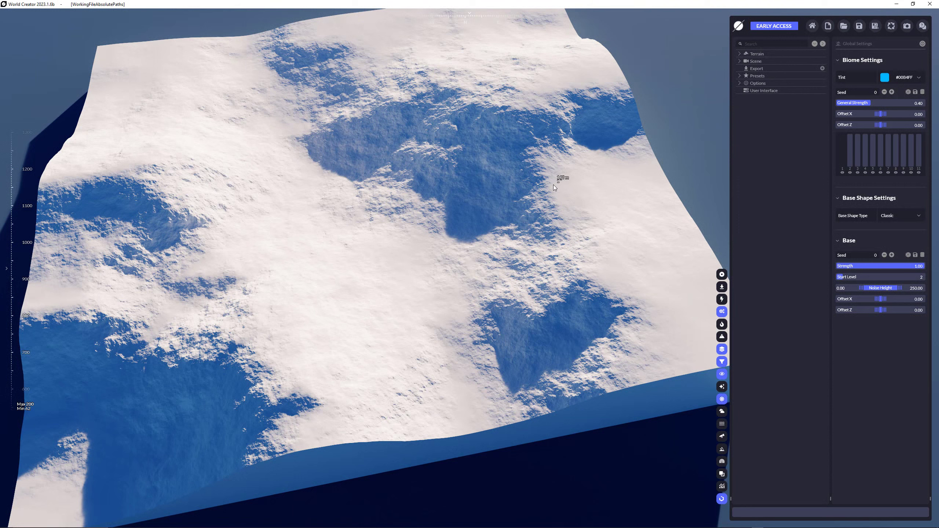
# Expand Terrain and Biomes in the scene tree to reach the Canyon biome
pyautogui.click(739, 53)
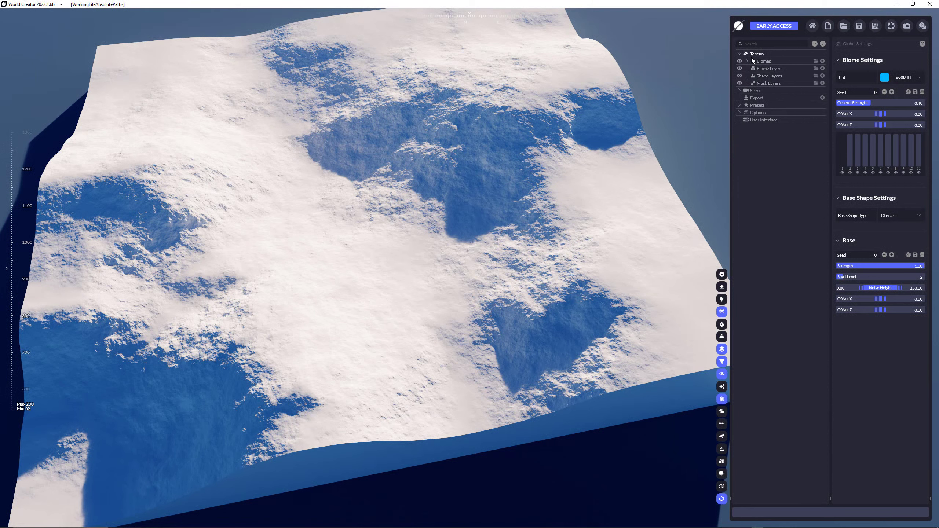
pyautogui.click(745, 60)
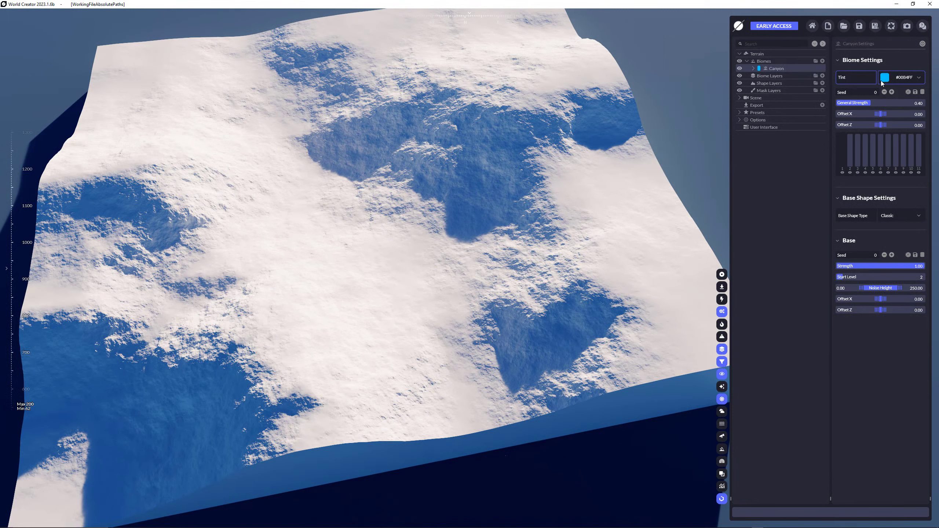
# Tint the Canyon biome #CD973C, leaving General Strength at 0.40 and Offset X unchanged
pyautogui.click(885, 77)
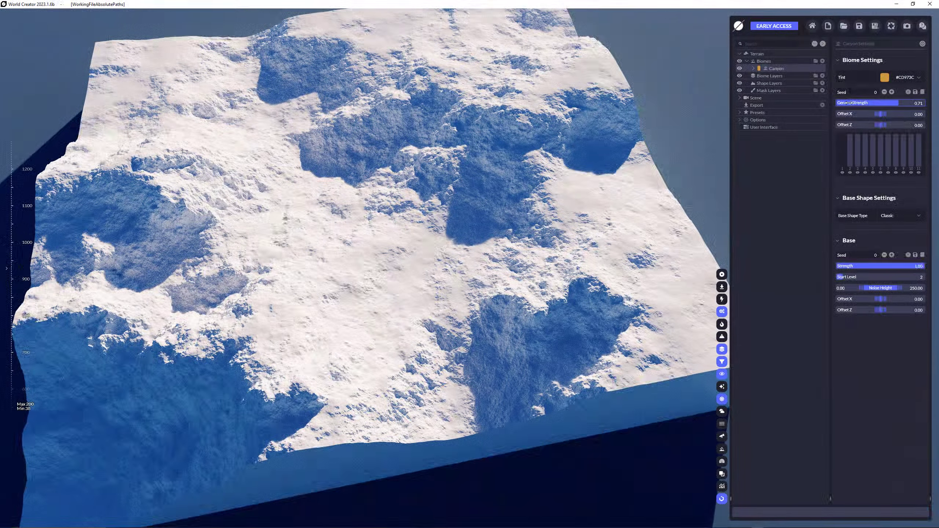
pyautogui.moveTo(883, 103); pyautogui.dragTo(866, 103)
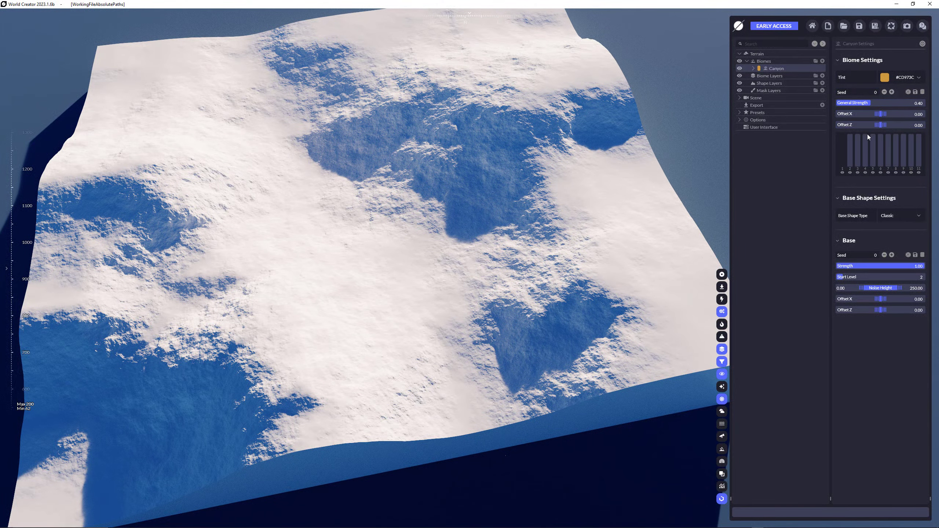
pyautogui.click(880, 114)
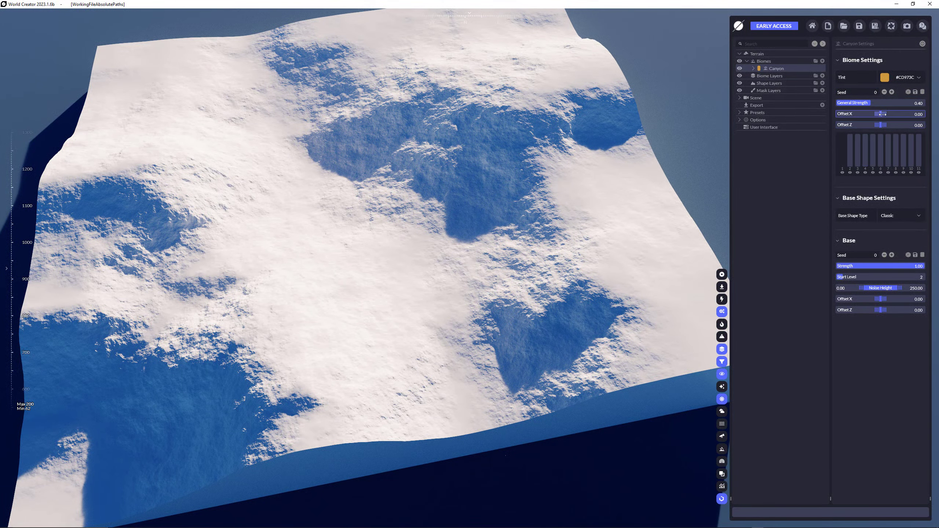
pyautogui.moveTo(887, 113); pyautogui.dragTo(872, 114)
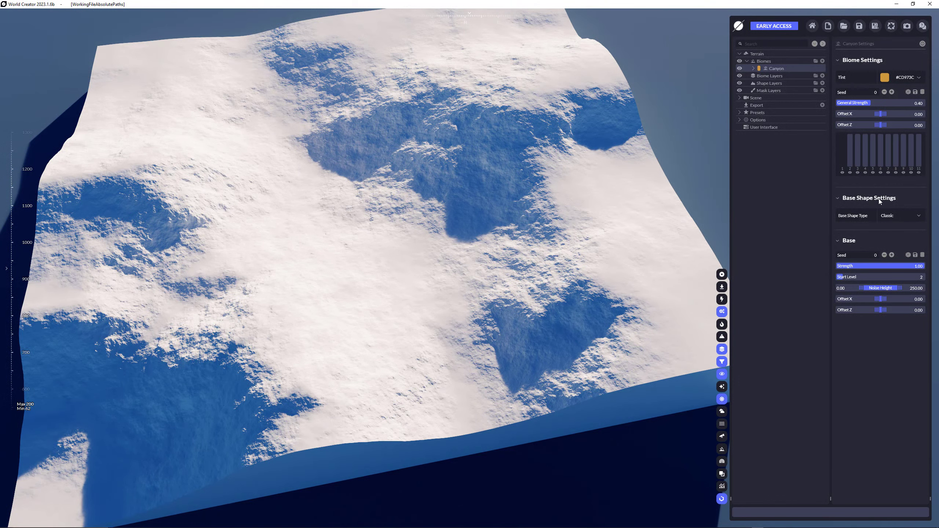
pyautogui.moveTo(866, 204)
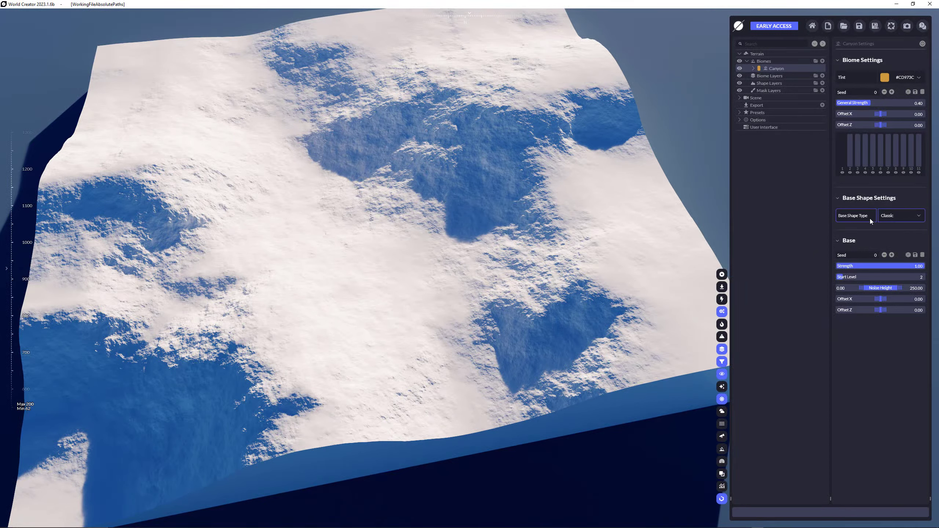
# Choose Canyon in the Base Shape Type list, replacing Classic
pyautogui.click(900, 215)
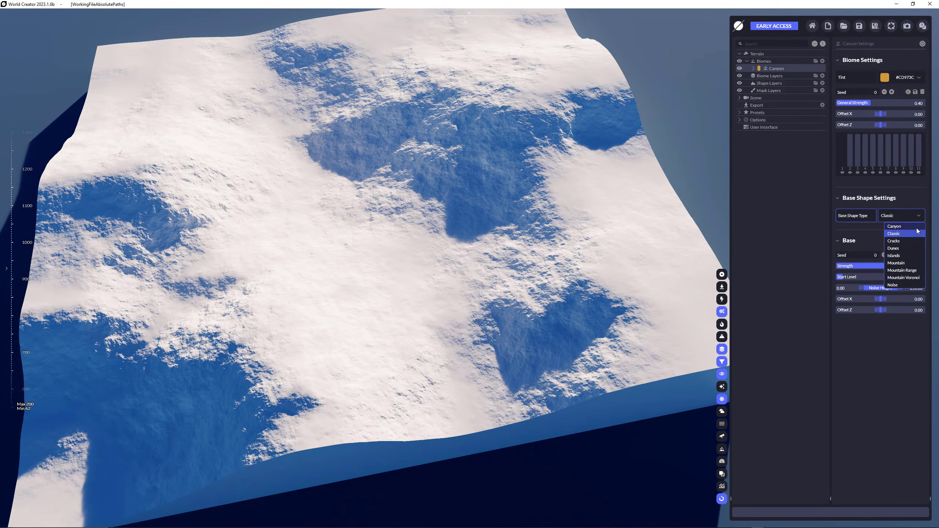
pyautogui.click(893, 233)
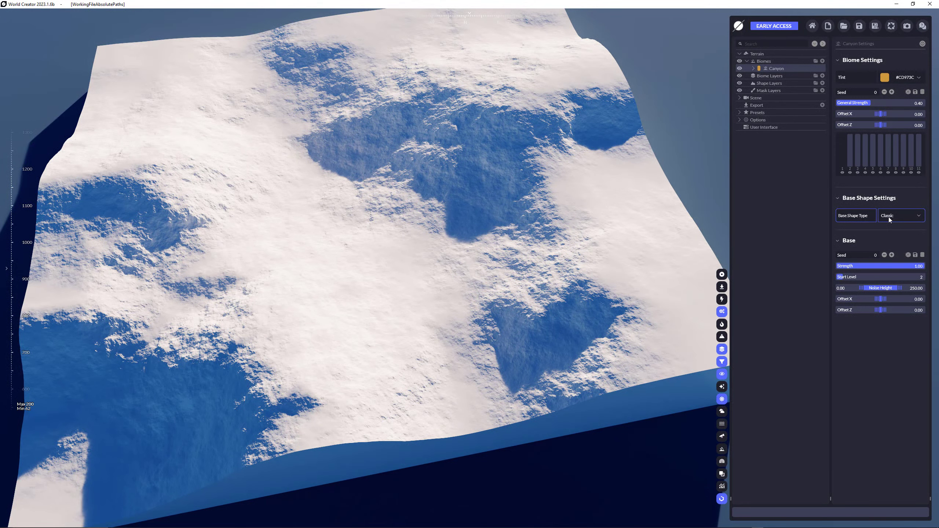
pyautogui.click(900, 215)
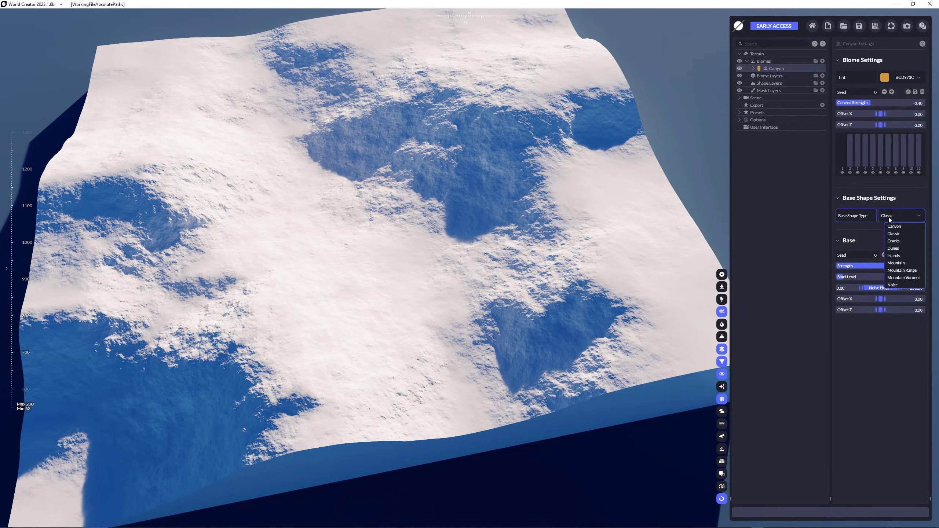
pyautogui.moveTo(894, 226)
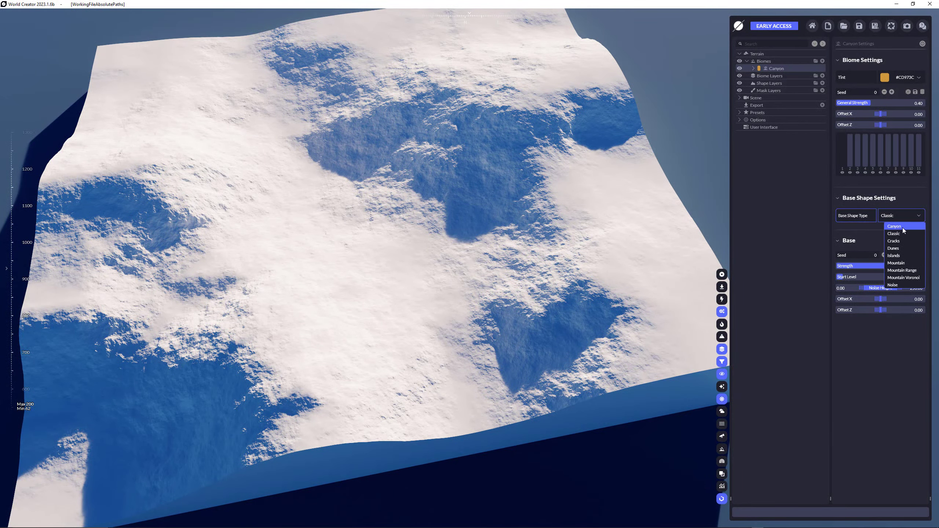
pyautogui.click(894, 225)
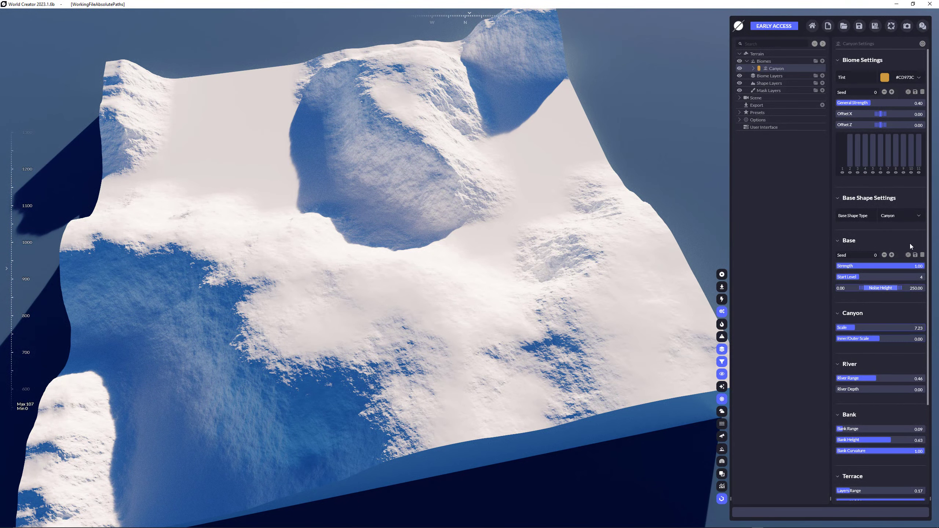
pyautogui.click(900, 215)
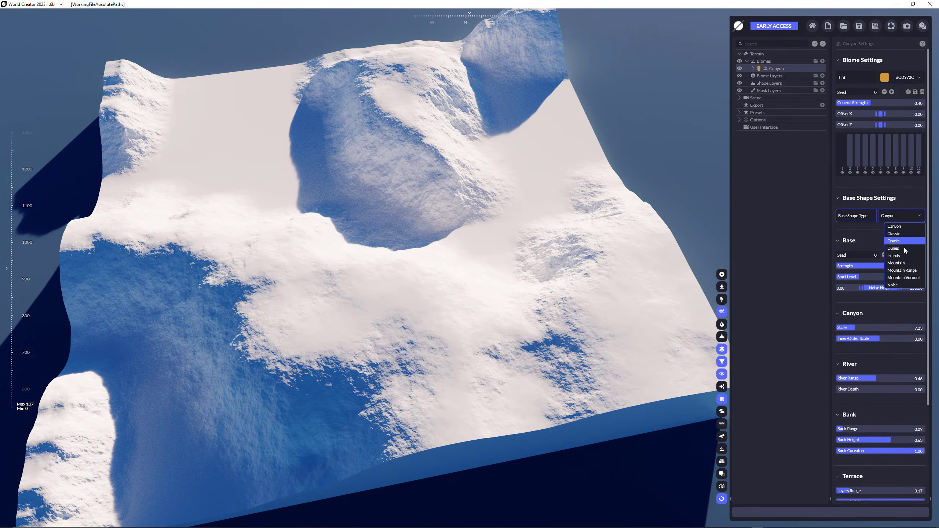
pyautogui.click(895, 256)
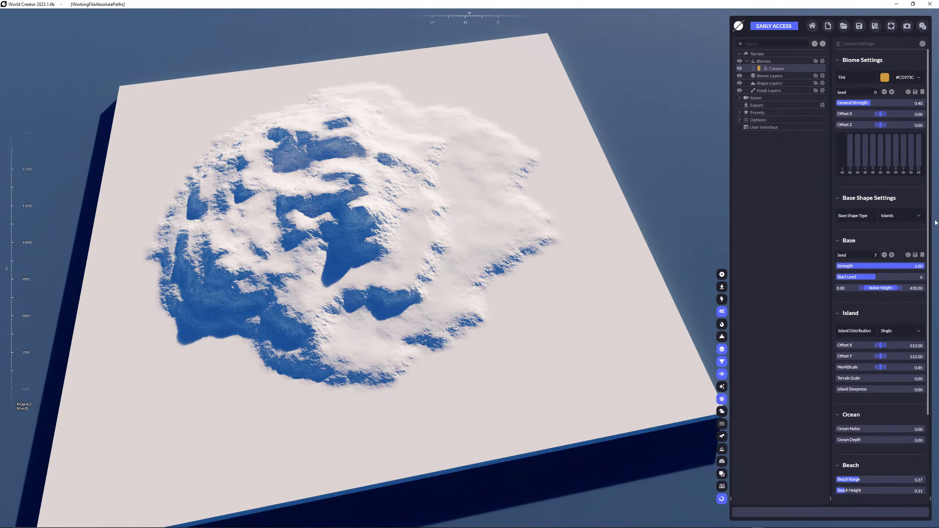
pyautogui.click(900, 214)
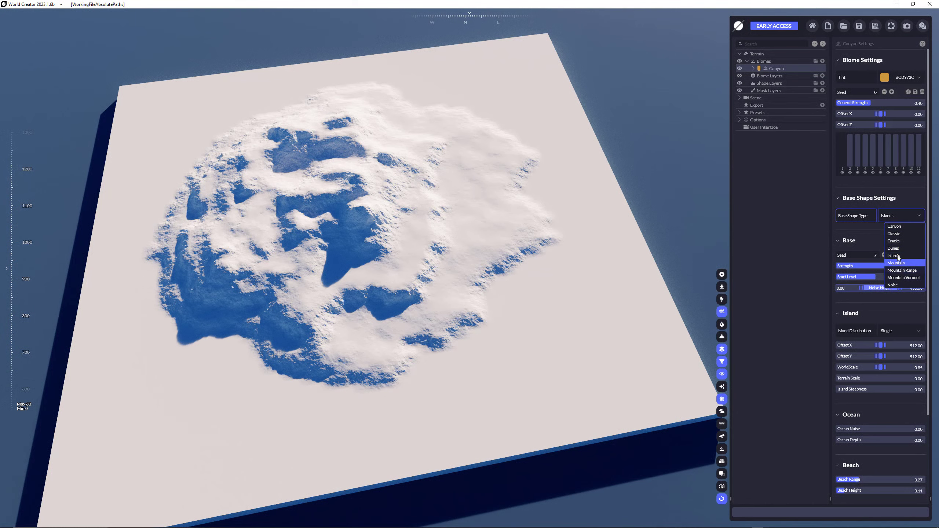
pyautogui.click(898, 256)
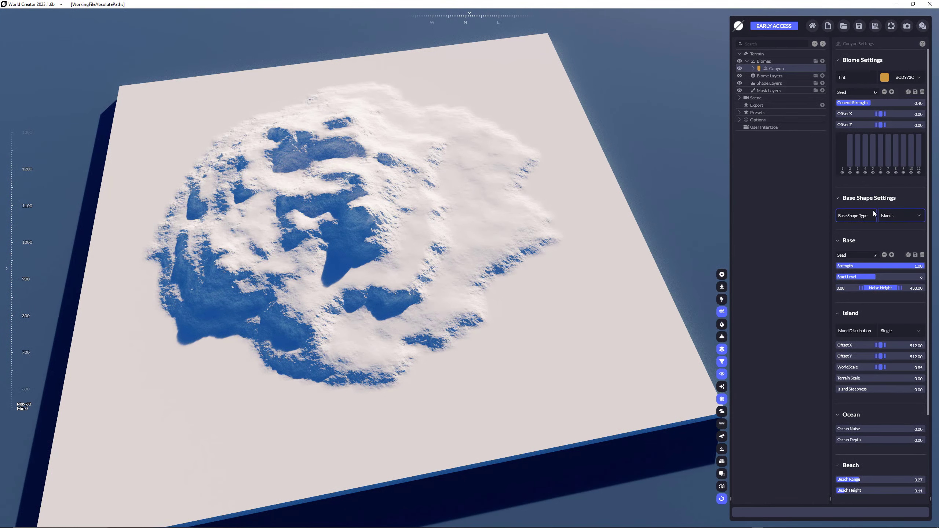
pyautogui.click(900, 216)
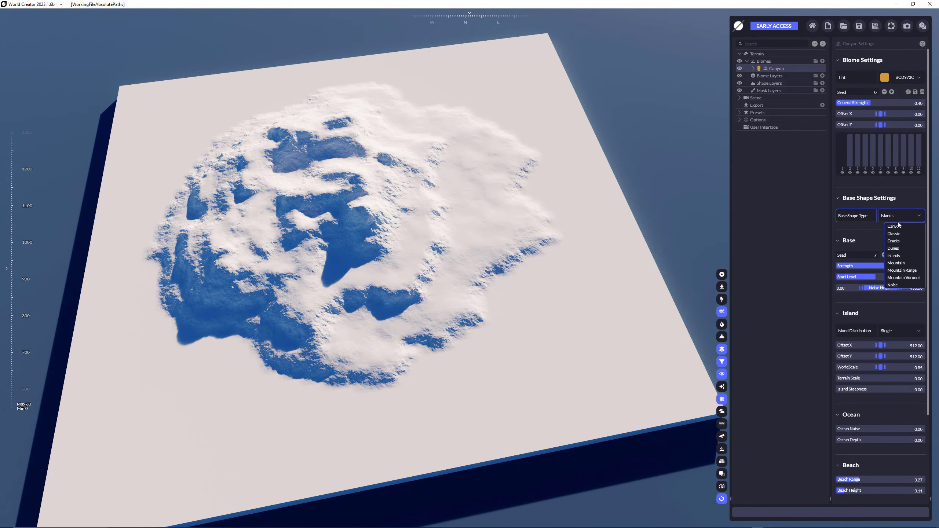
pyautogui.click(893, 227)
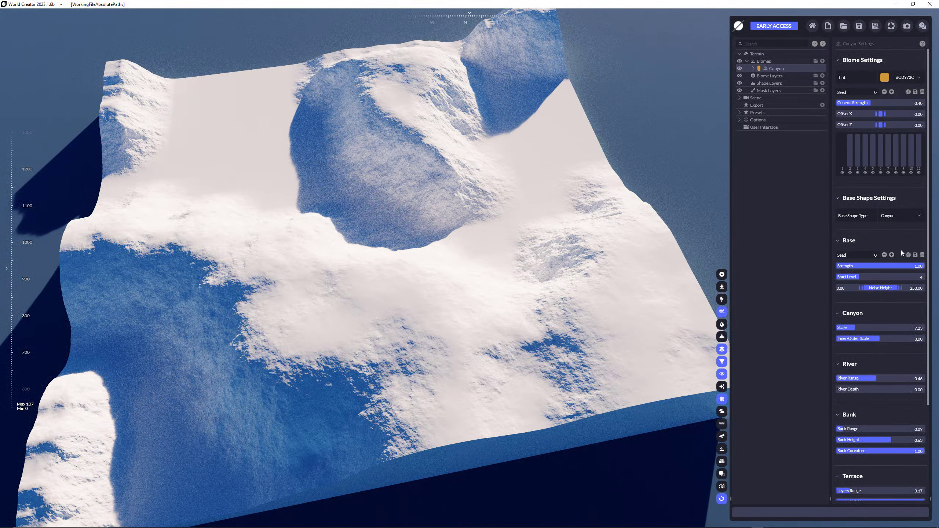
pyautogui.click(892, 255)
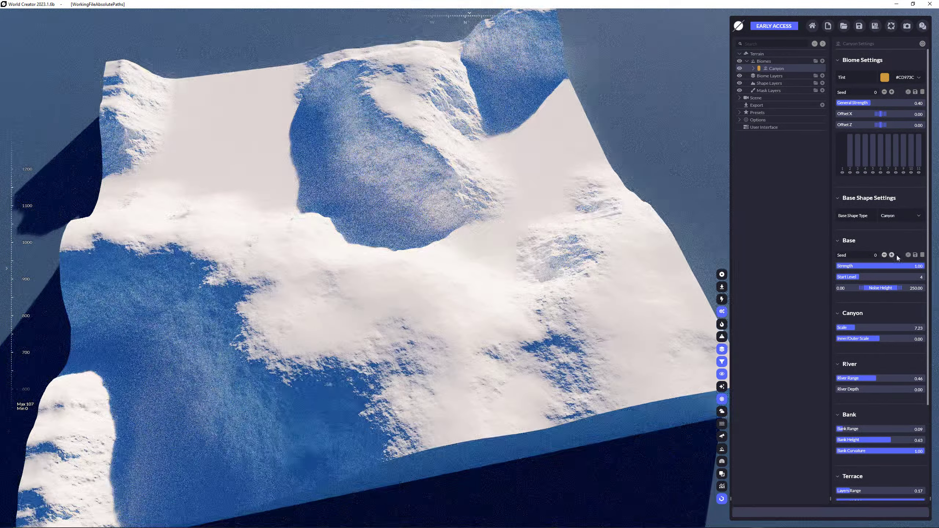
pyautogui.click(892, 255)
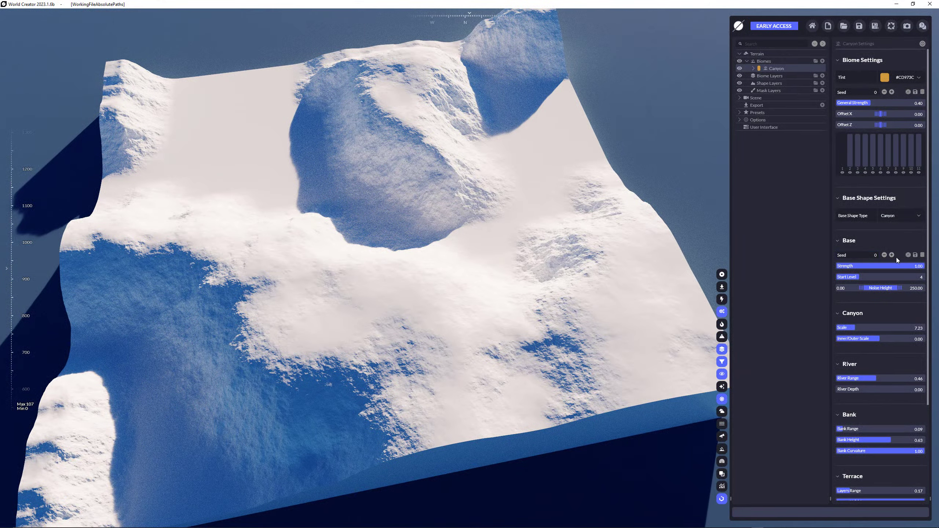
pyautogui.click(892, 254)
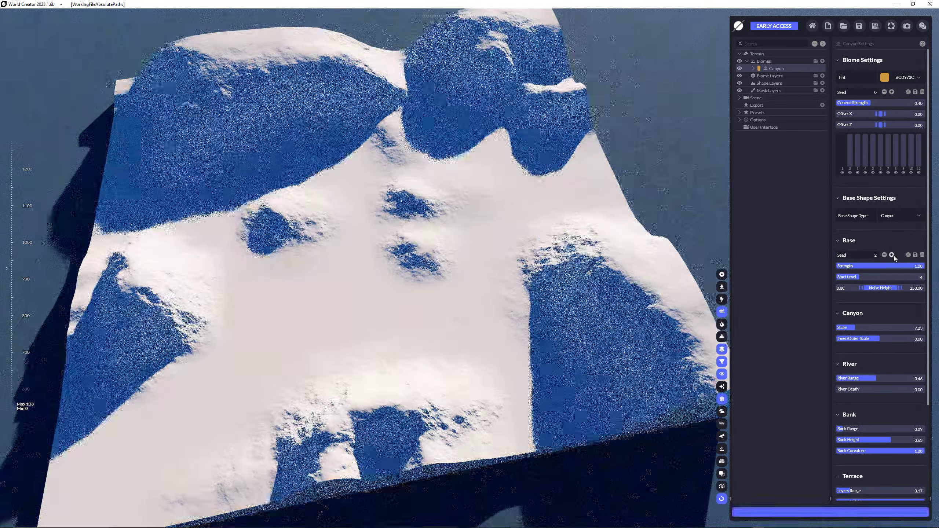
pyautogui.click(884, 255)
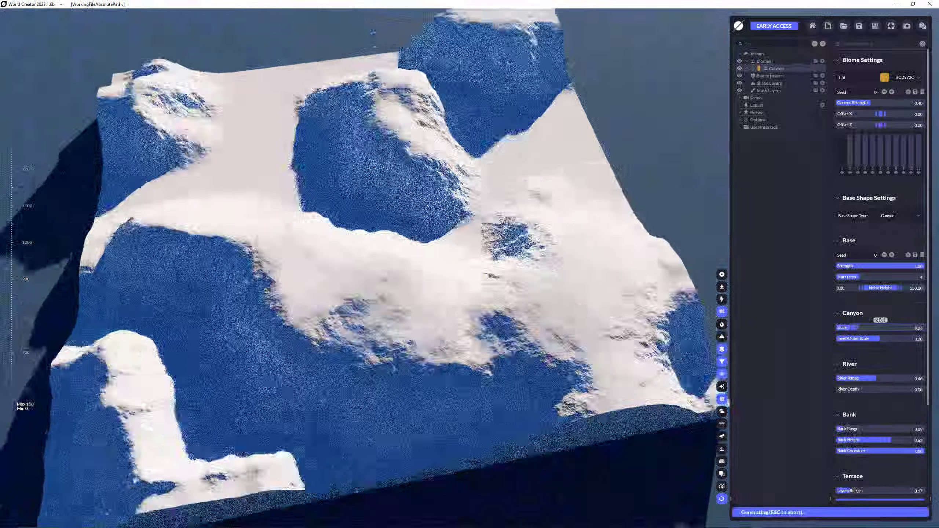
# Drag the Canyon Scale slider up to 7.46
pyautogui.moveTo(863, 328); pyautogui.dragTo(892, 327)
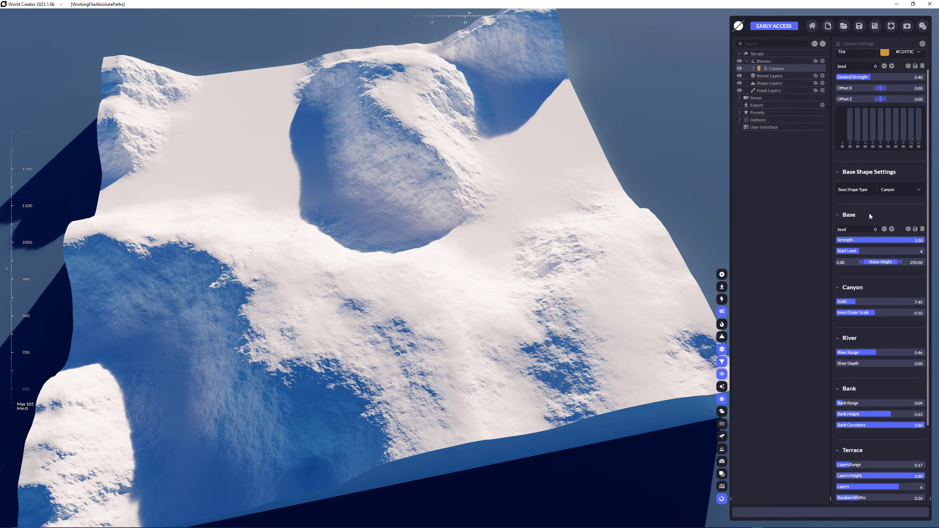
pyautogui.moveTo(908, 178)
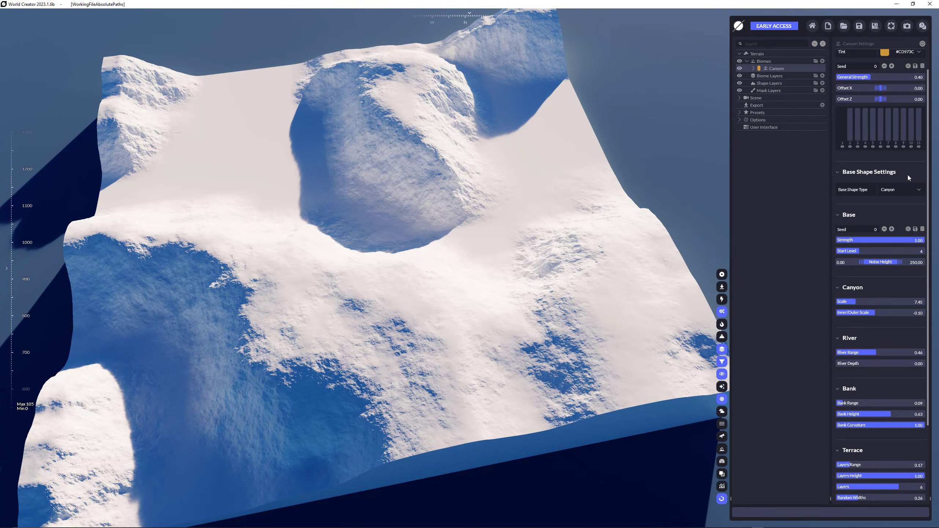
# Bring up the Base Shape Type list with Canyon still current
pyautogui.click(901, 190)
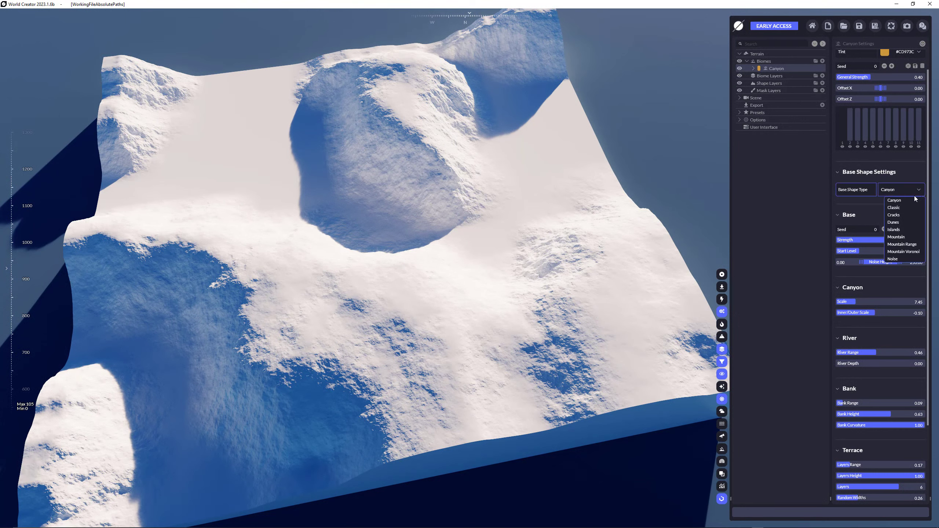
pyautogui.moveTo(906, 230)
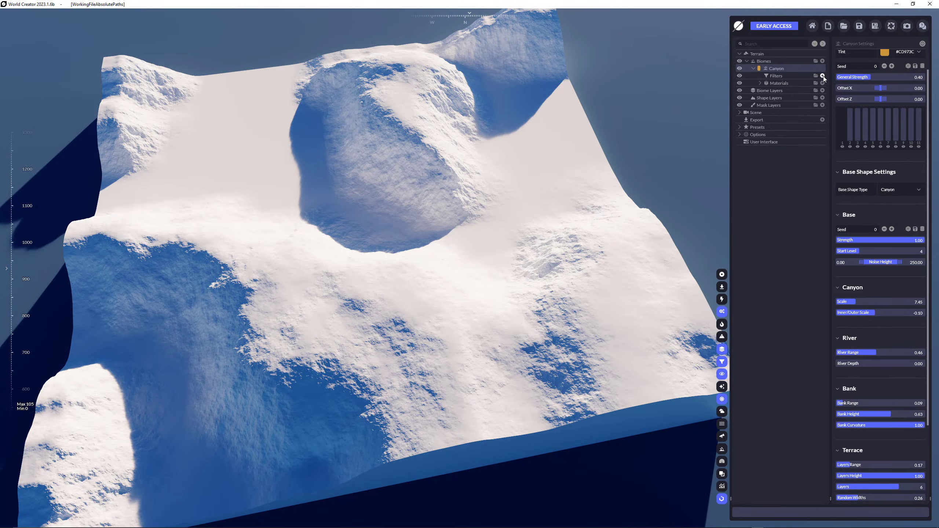
pyautogui.click(823, 75)
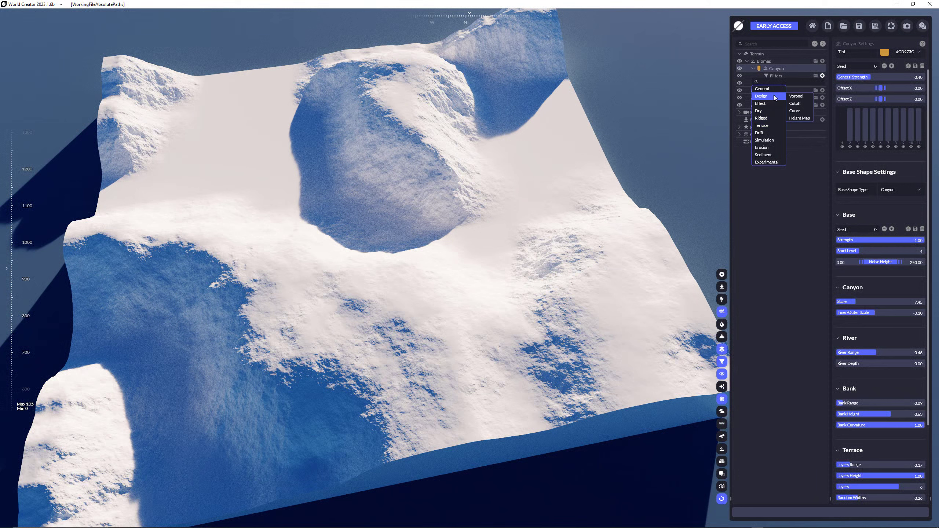
pyautogui.moveTo(761, 89)
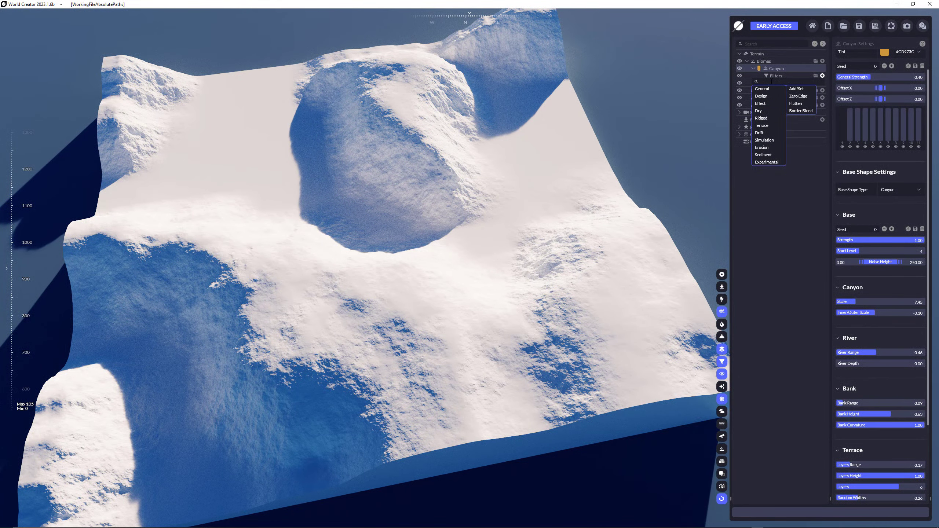
pyautogui.write('erosion')
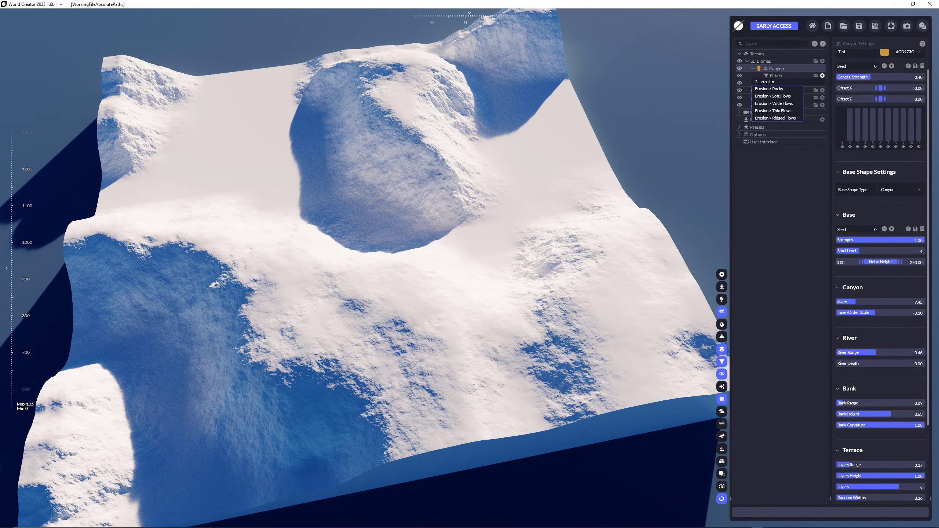
pyautogui.click(774, 89)
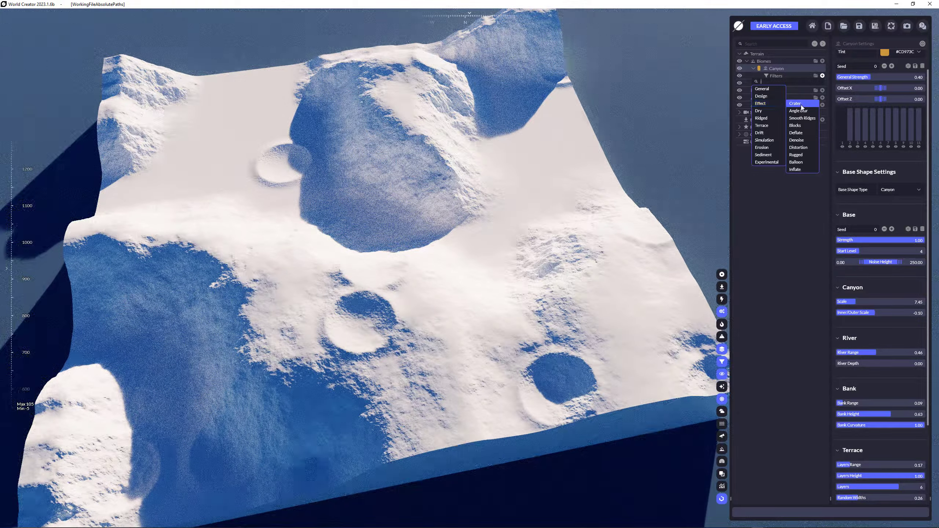
pyautogui.click(794, 132)
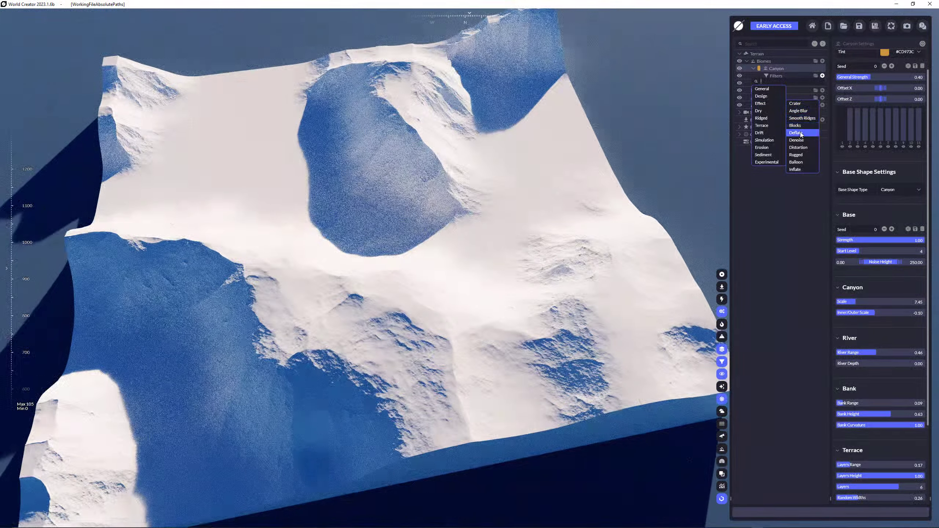
pyautogui.click(795, 126)
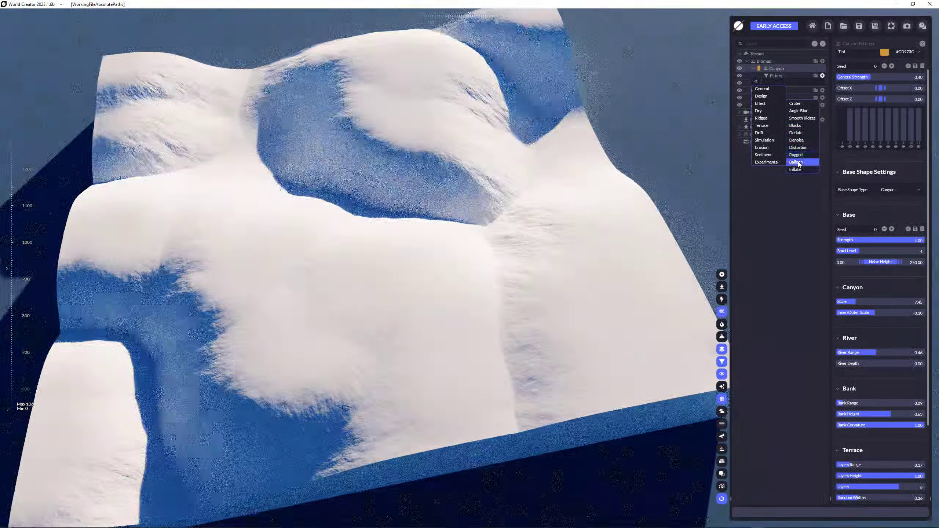
pyautogui.click(795, 103)
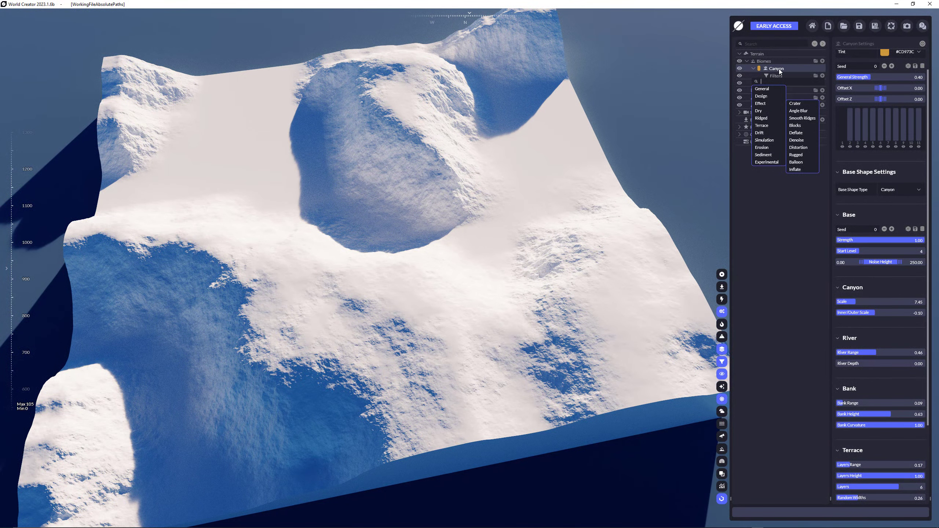
pyautogui.moveTo(808, 70)
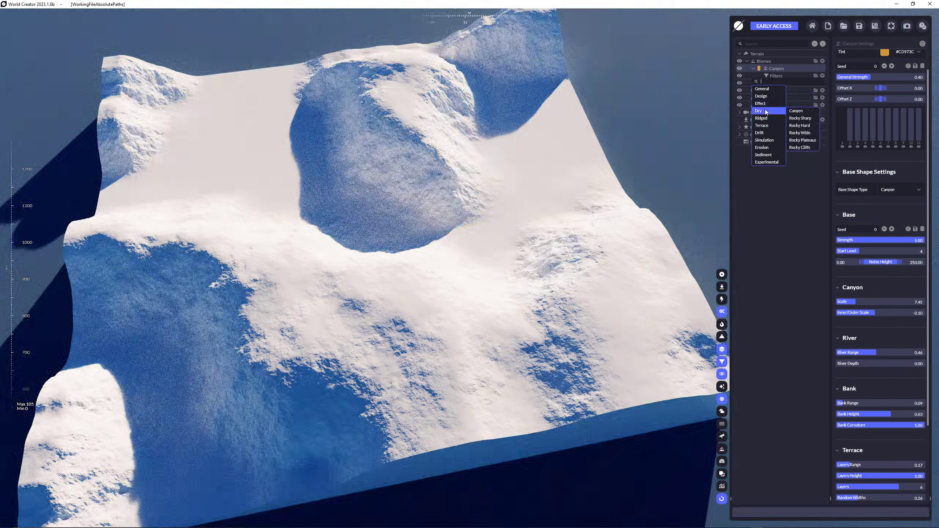
pyautogui.click(801, 118)
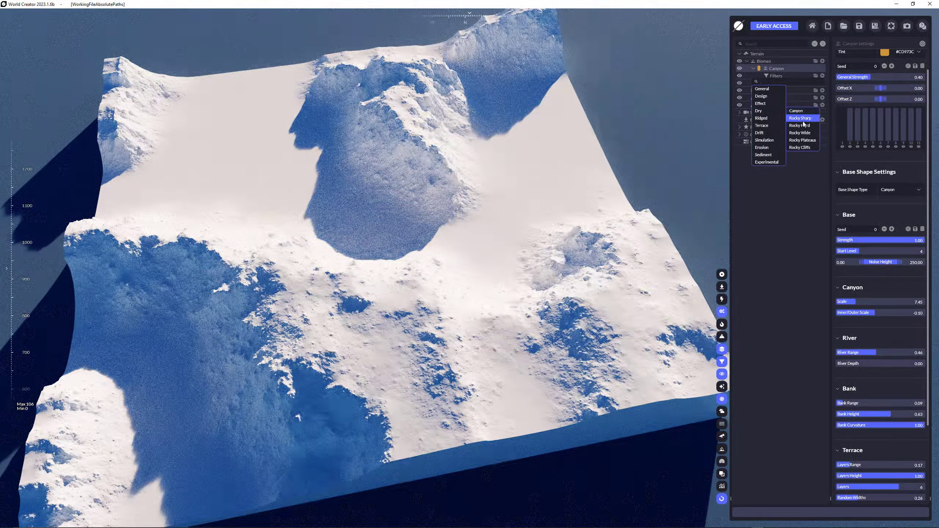
pyautogui.click(800, 132)
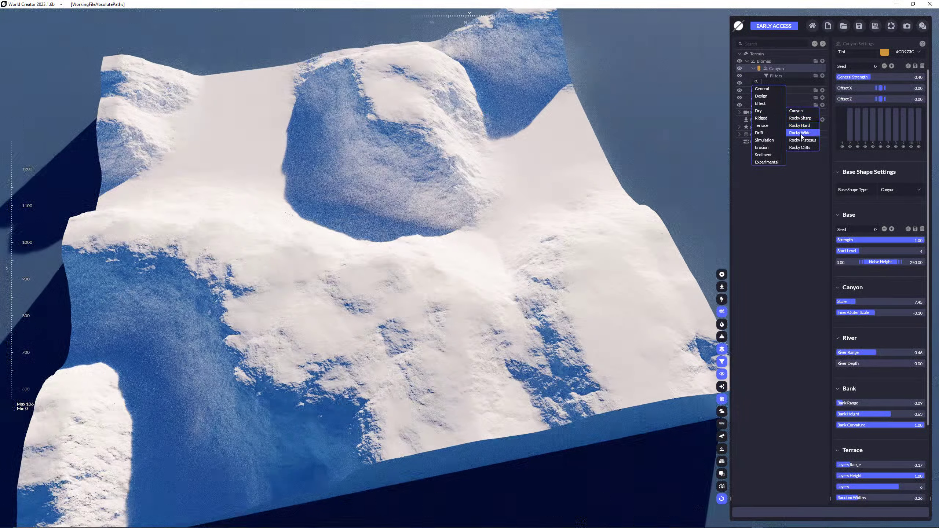
pyautogui.click(802, 147)
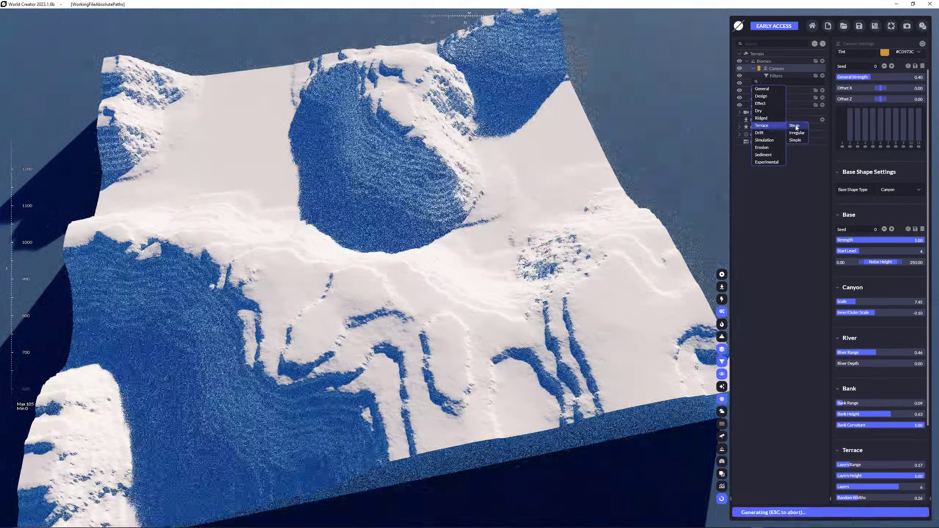
pyautogui.click(795, 140)
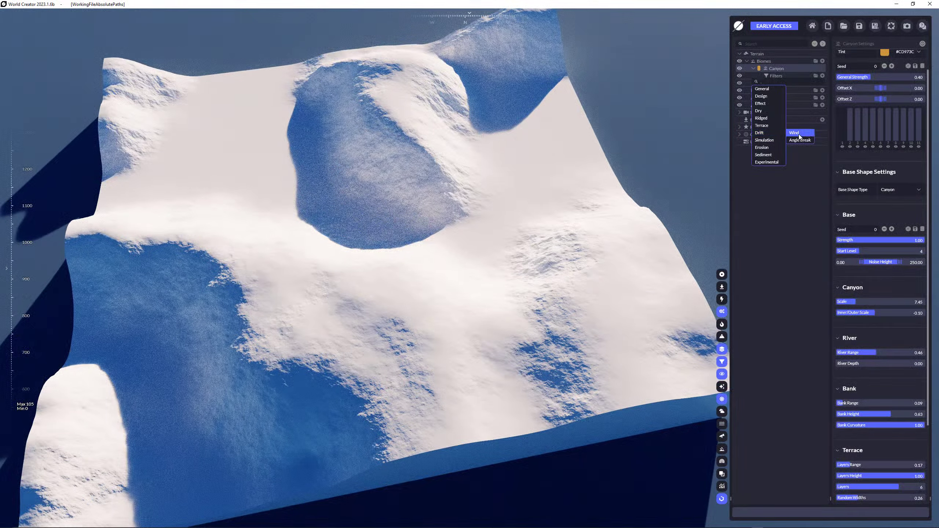
pyautogui.click(800, 140)
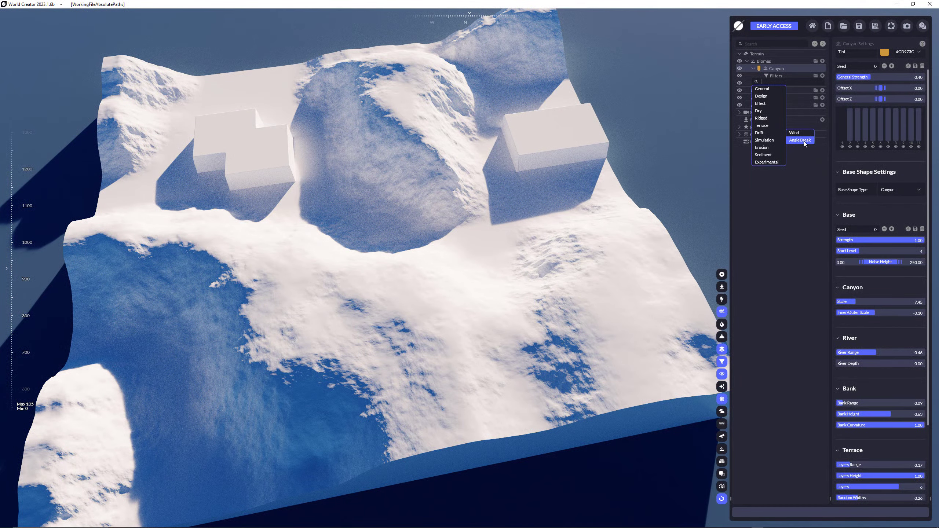
pyautogui.moveTo(800, 144)
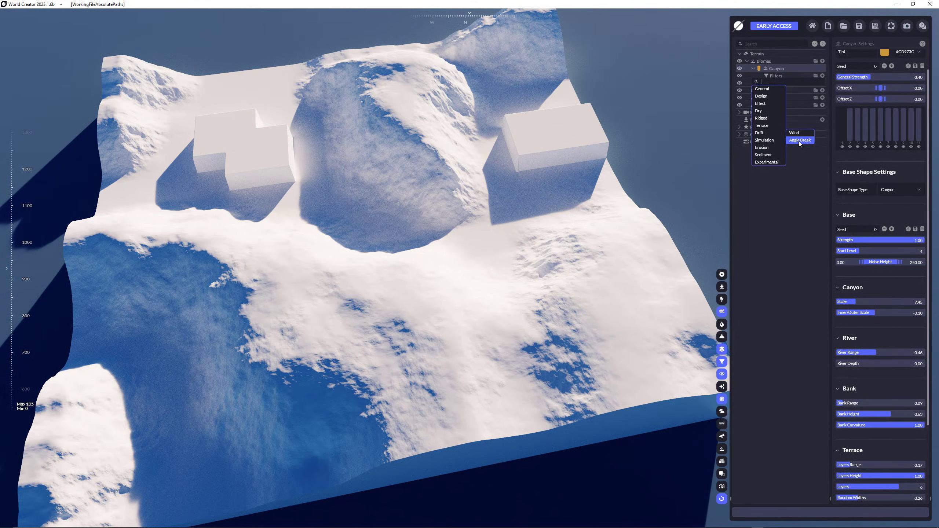
pyautogui.click(798, 141)
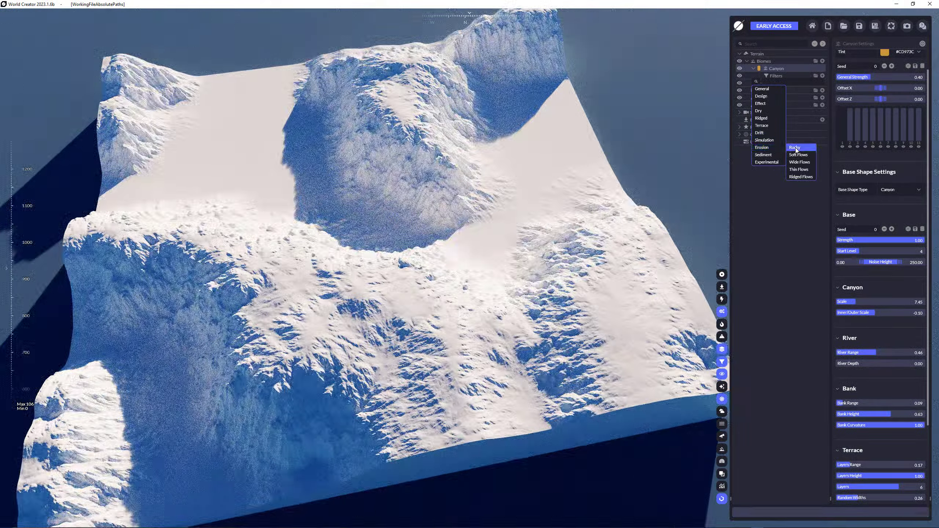
pyautogui.click(800, 170)
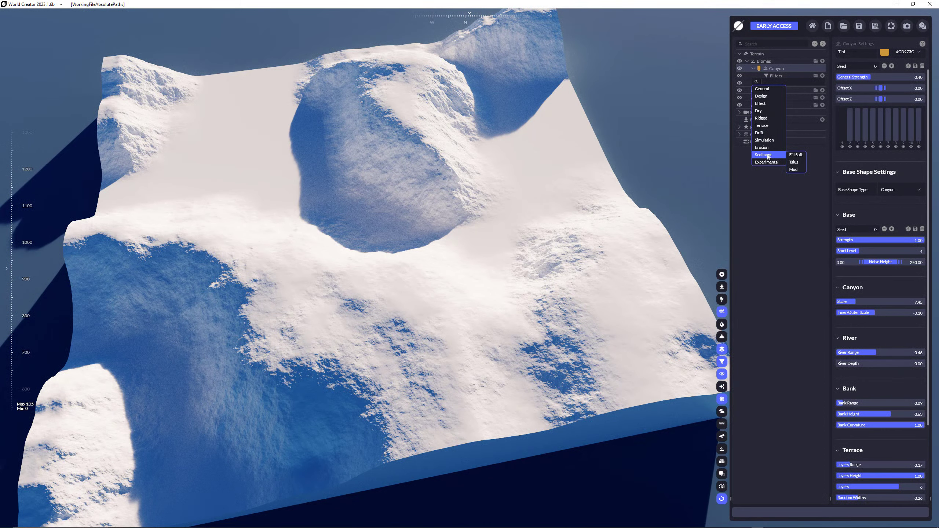
pyautogui.moveTo(768, 157)
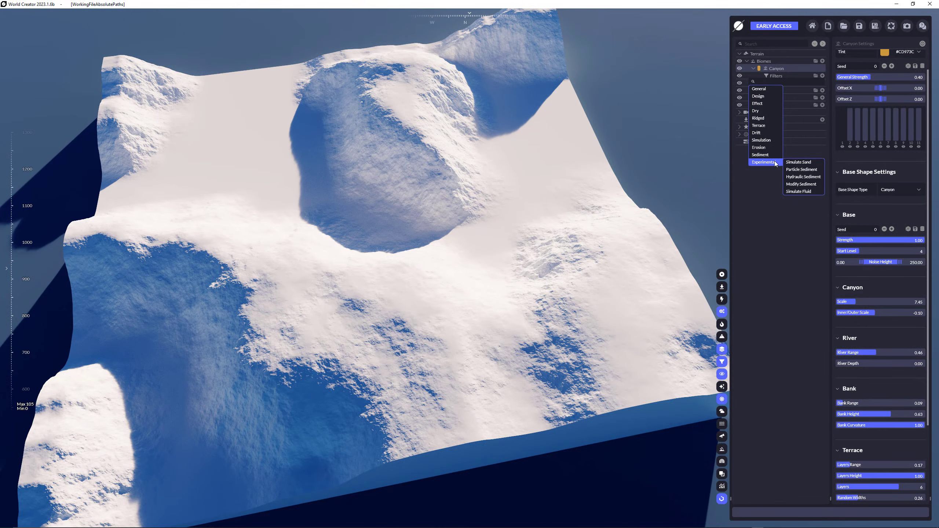
# Add the Experimental Particle Sediment filter to the Canyon biome
pyautogui.click(804, 176)
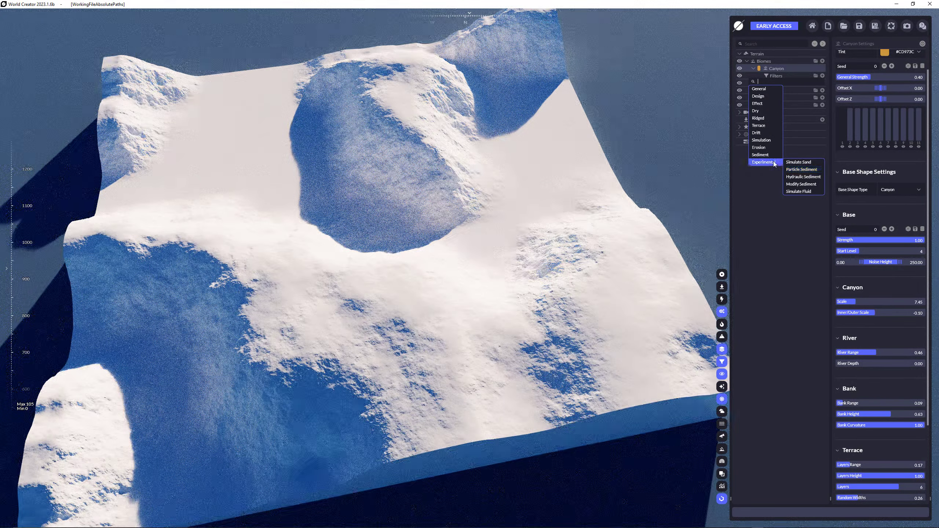
pyautogui.click(801, 170)
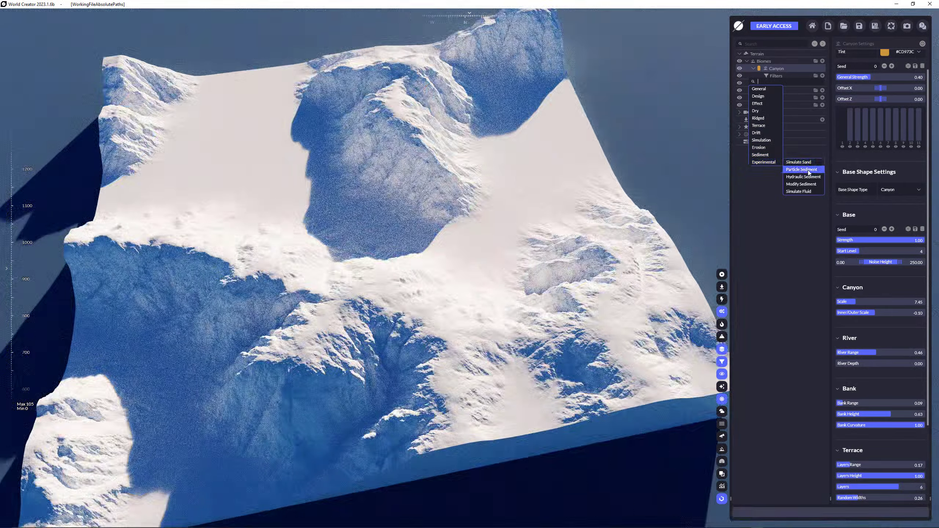
pyautogui.click(803, 168)
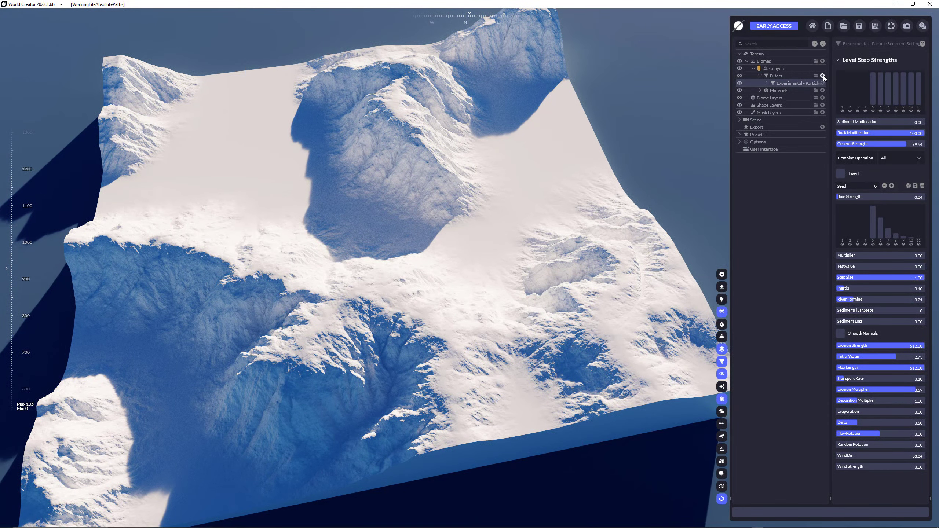
# Add the Dry Rocky Plateaus filter as a second Canyon filter
pyautogui.click(823, 76)
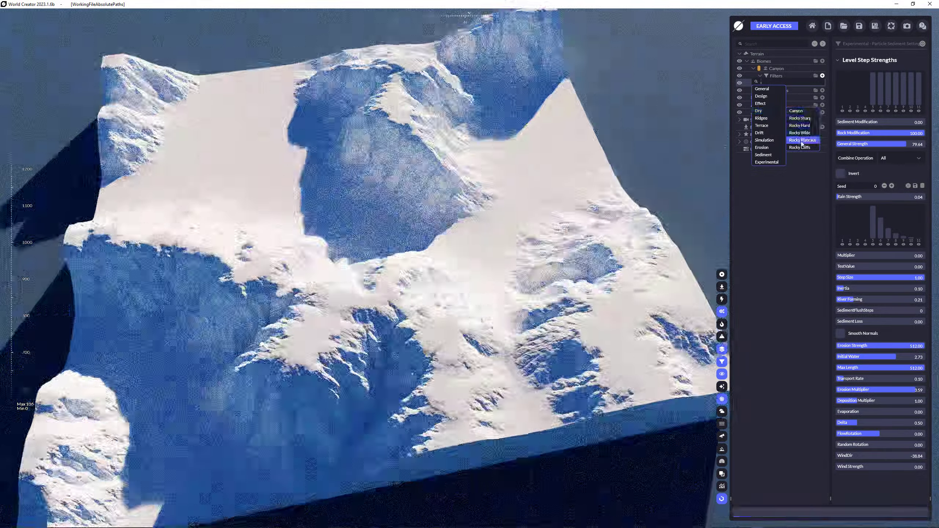
pyautogui.click(802, 139)
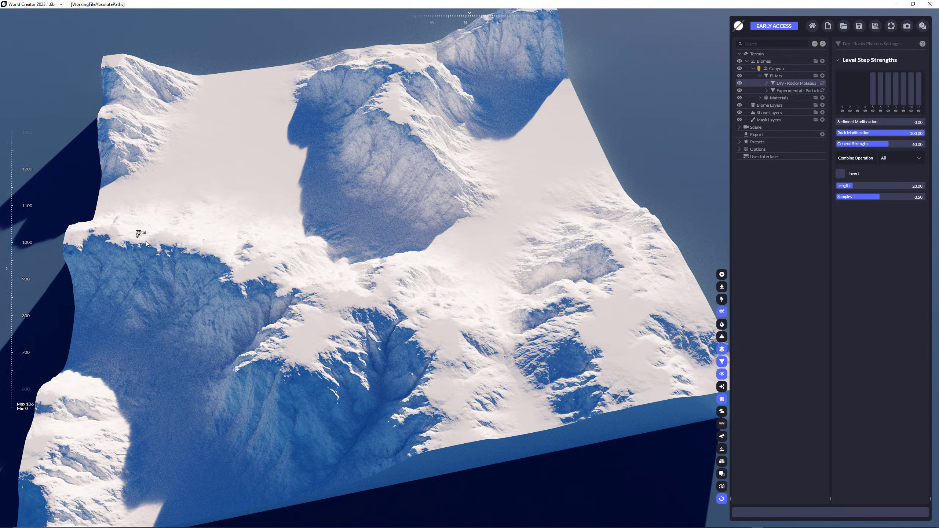
pyautogui.moveTo(658, 282)
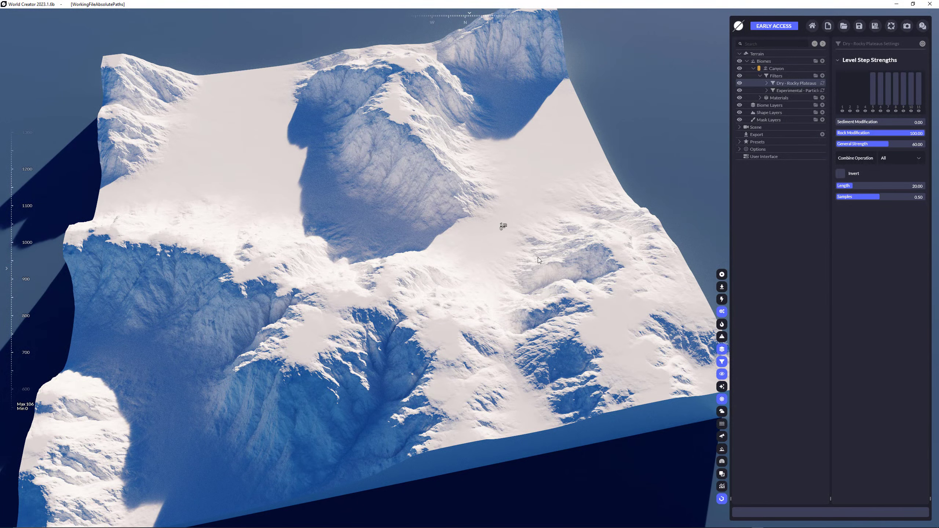
pyautogui.moveTo(427, 195)
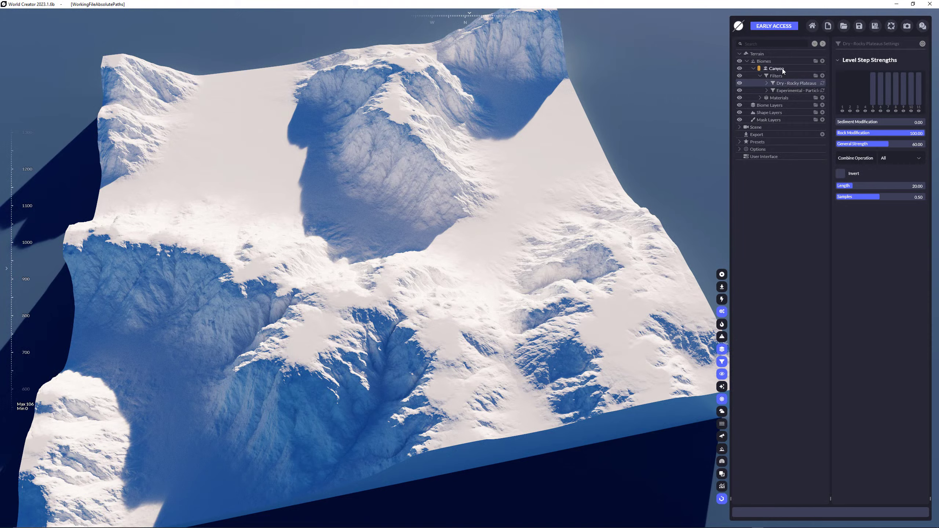
# Try several base seeds for the Canyon biome, then select Terrain for its settings
pyautogui.click(777, 67)
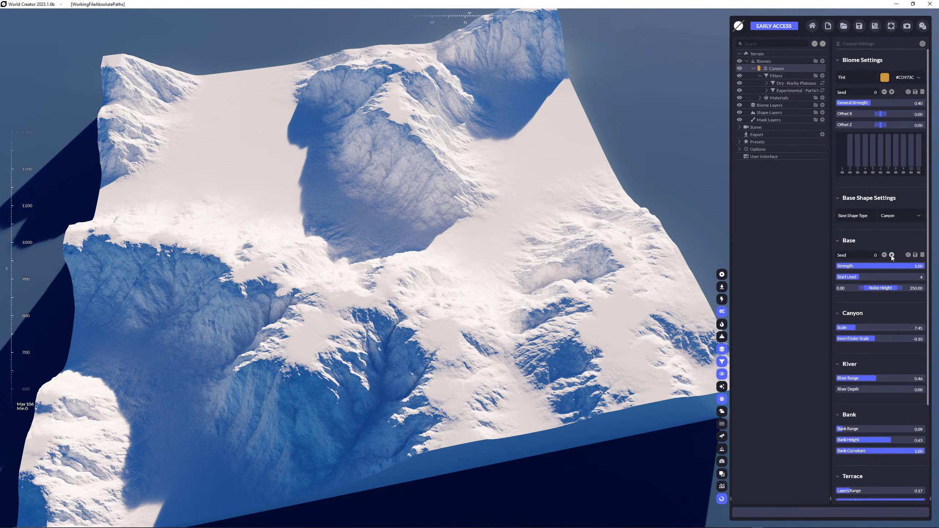
pyautogui.click(892, 255)
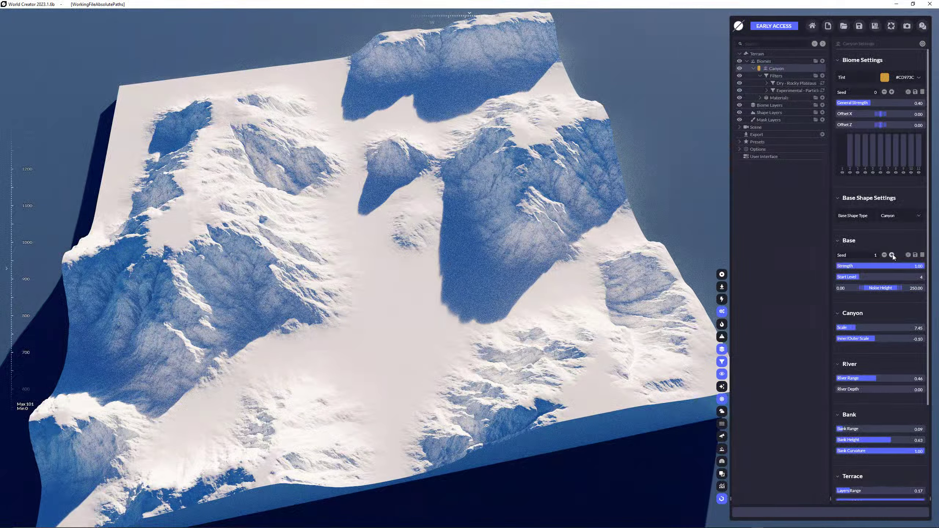
pyautogui.click(892, 256)
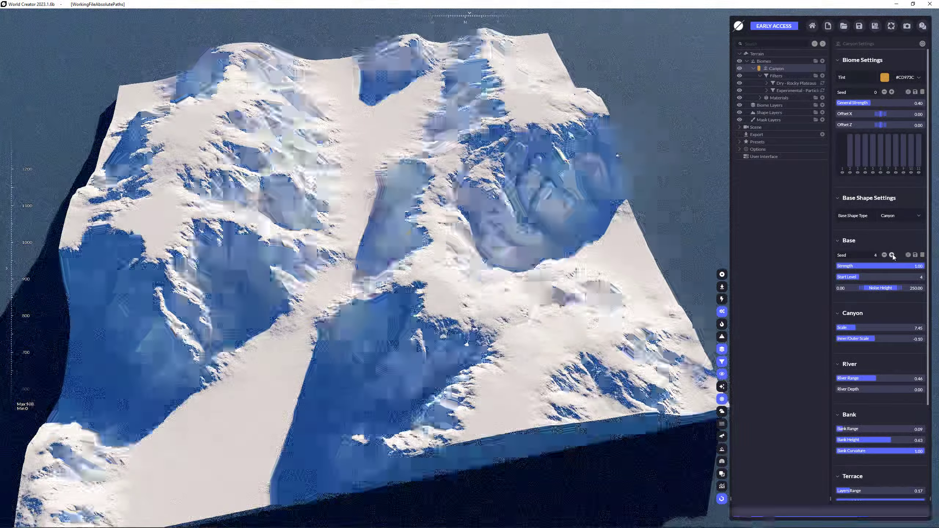
pyautogui.click(892, 255)
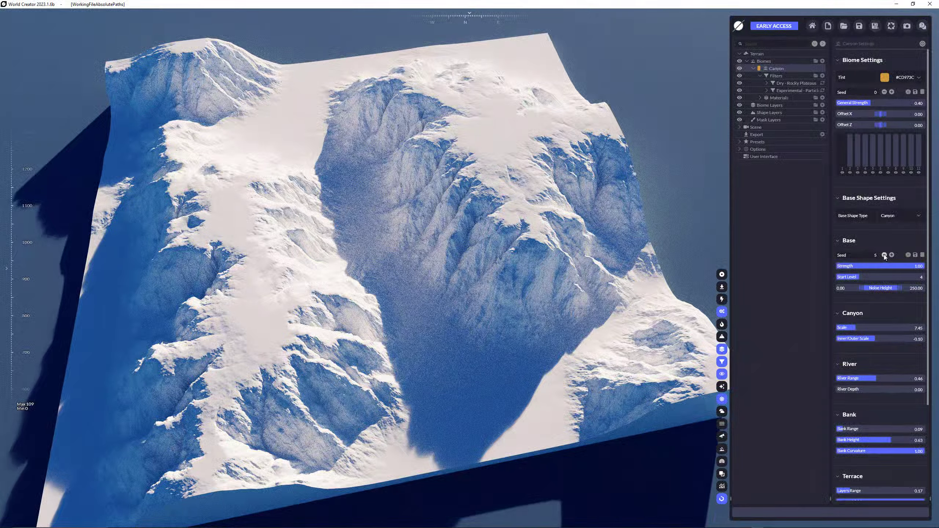
pyautogui.click(885, 255)
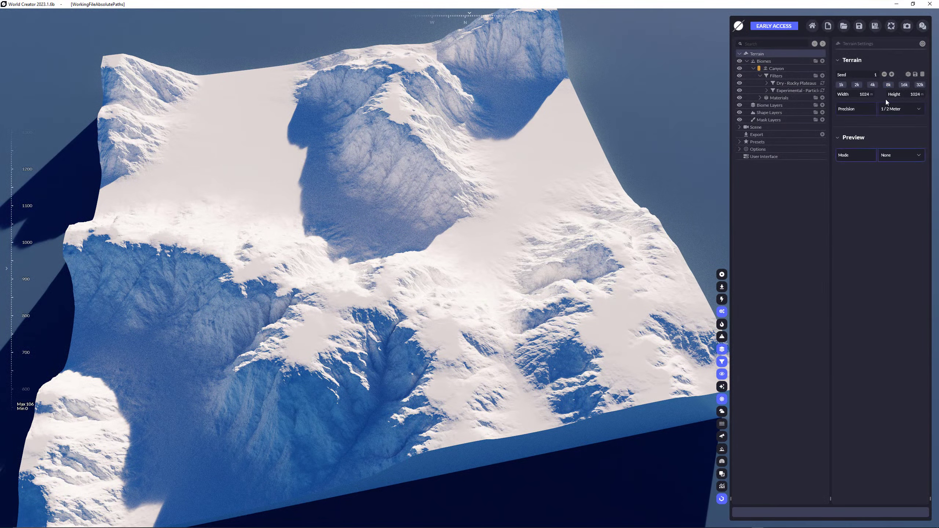
pyautogui.click(872, 84)
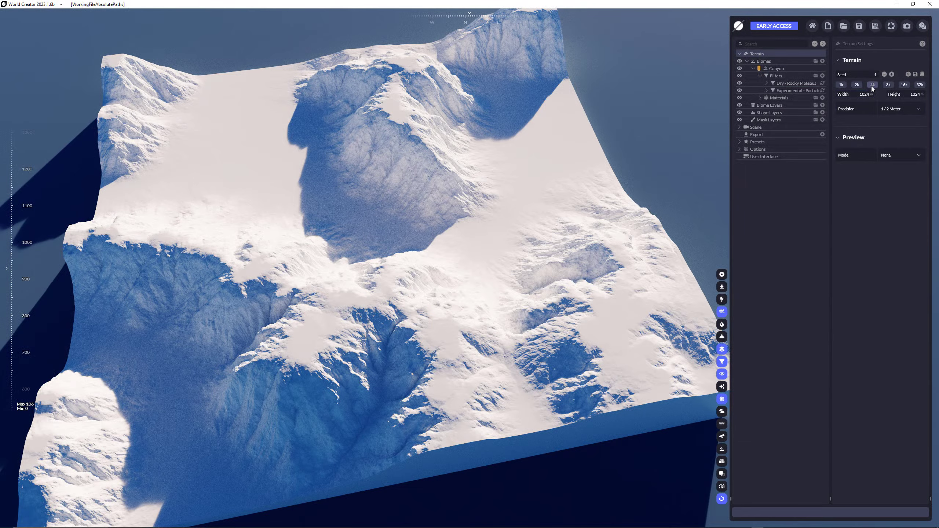
pyautogui.click(872, 84)
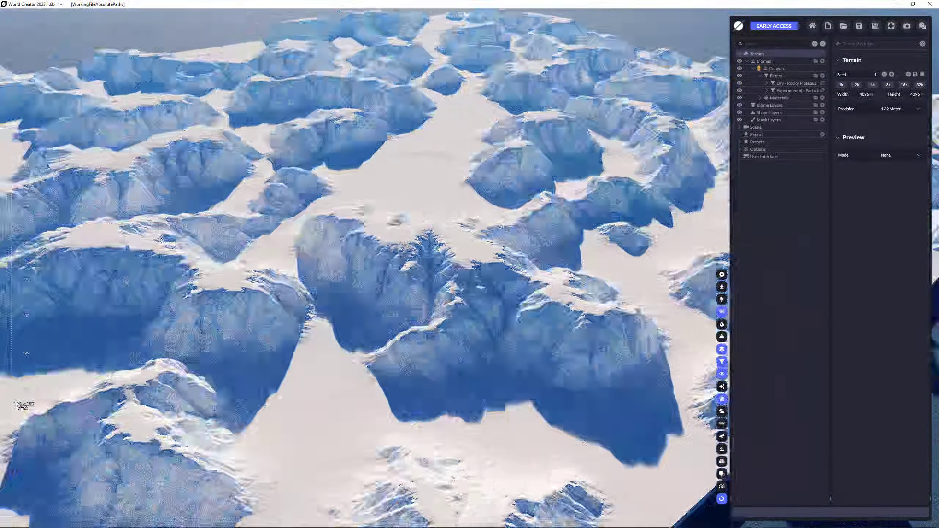
pyautogui.click(777, 68)
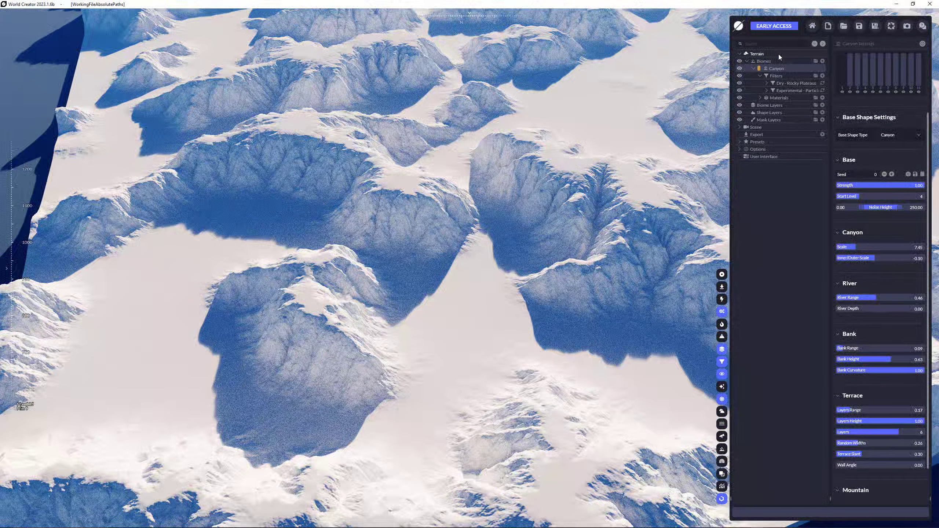
pyautogui.click(757, 53)
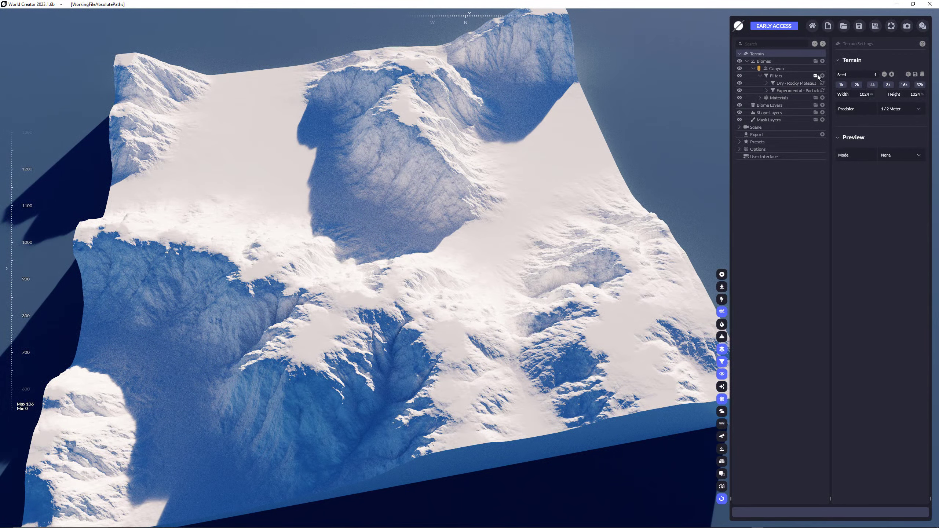
# Create a filter folder, move both canyon filters into it and name it Canyon Style 01
pyautogui.click(795, 91)
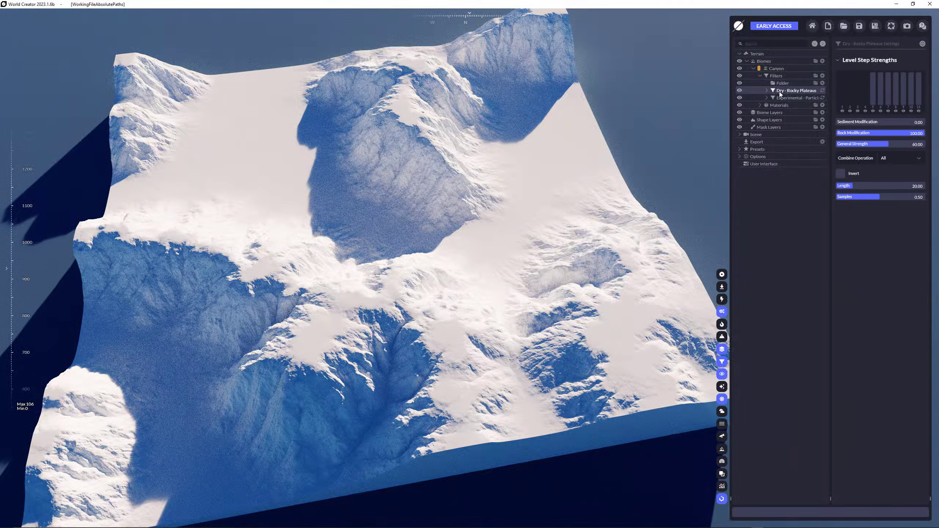
pyautogui.click(797, 90)
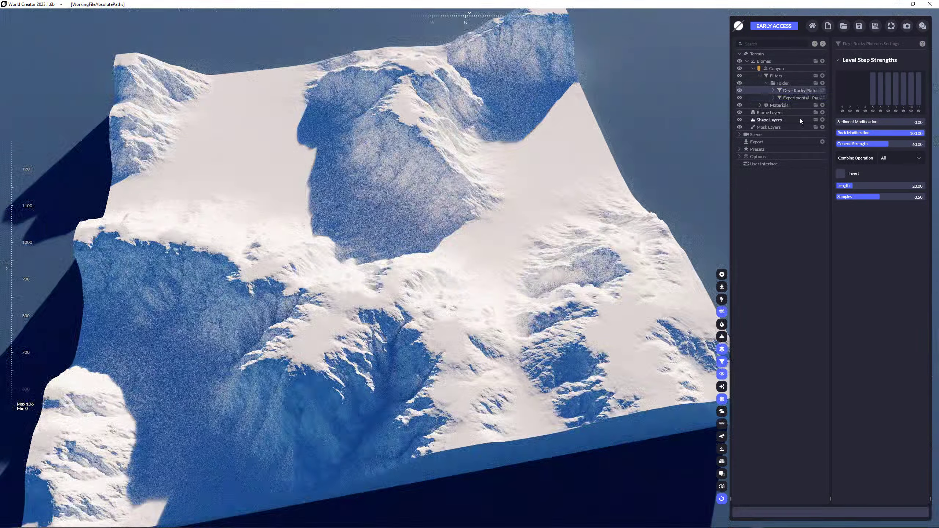
pyautogui.click(784, 83)
pyautogui.write('Cayno')
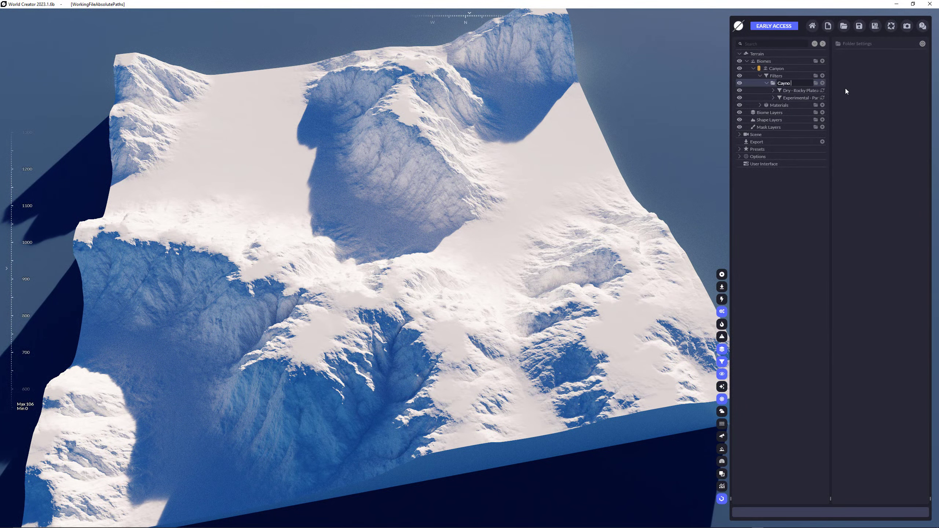
pyautogui.write('Car')
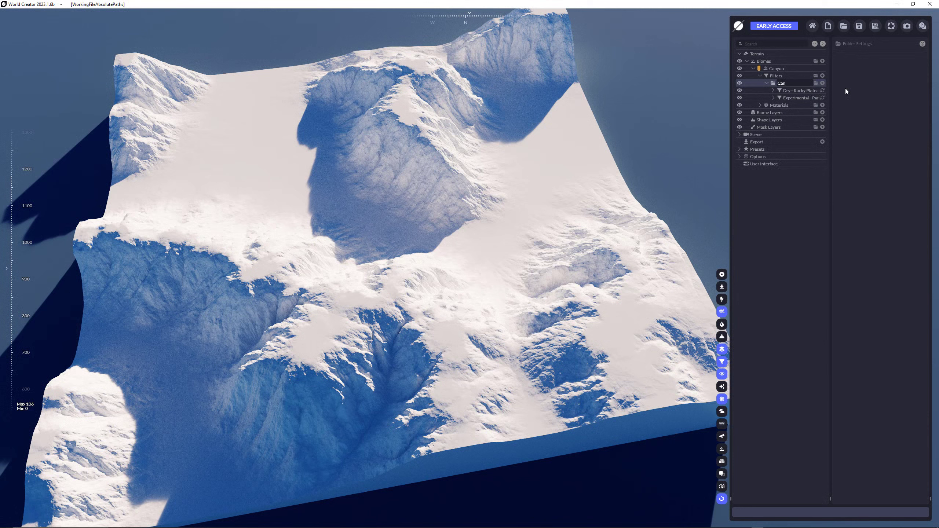
pyautogui.write('Canyon Style 01')
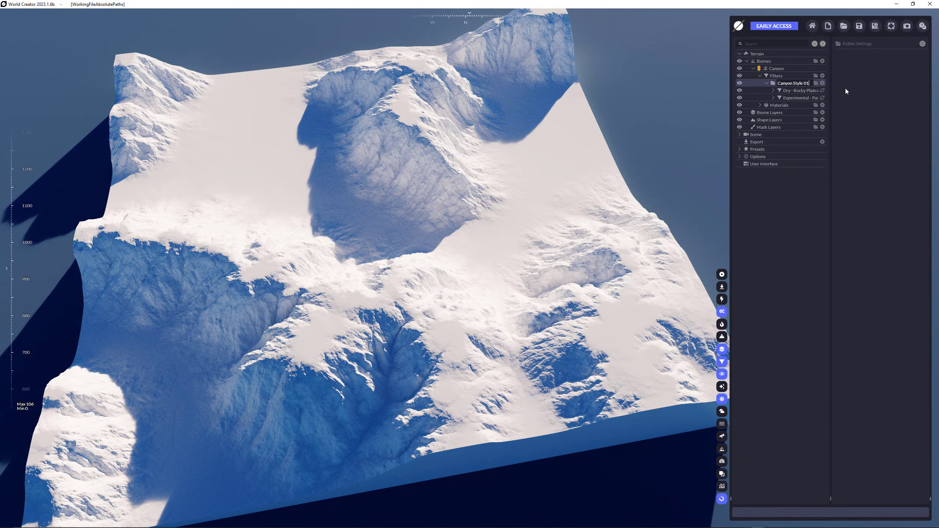
pyautogui.click(800, 90)
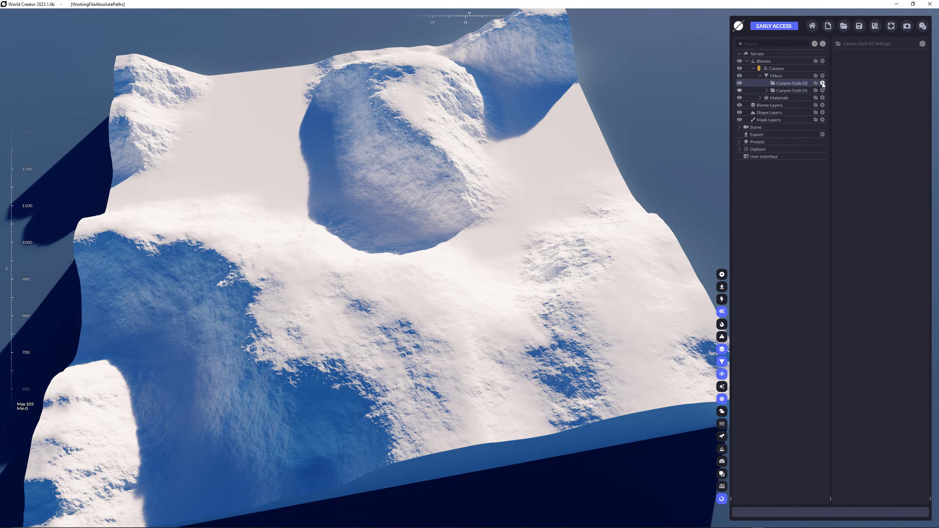
# Give Canyon Style 02 an Inflate effect and a Dry Canyon filter, Inflate ordered first
pyautogui.click(822, 82)
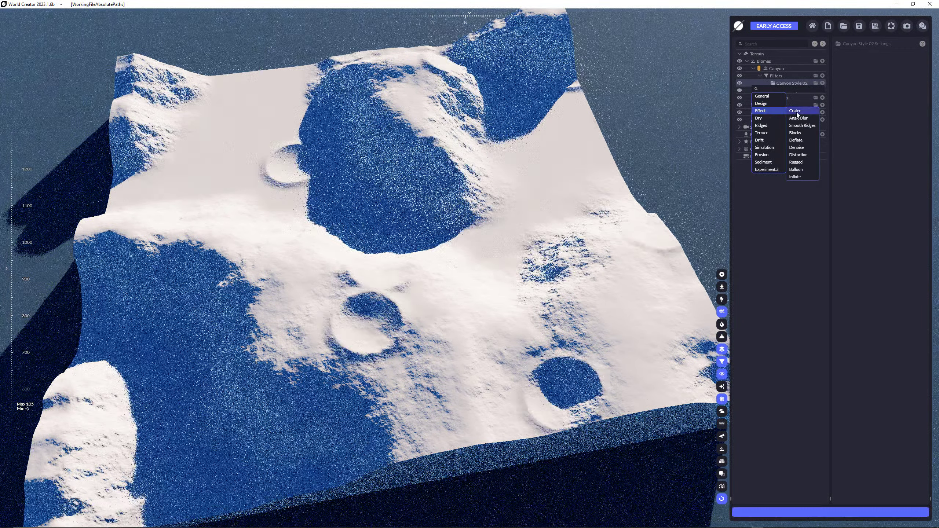
pyautogui.click(795, 176)
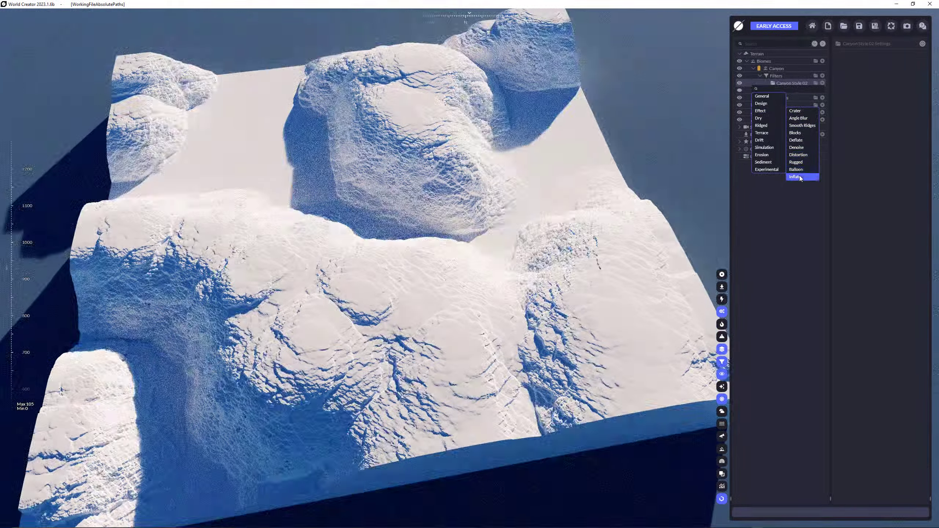
pyautogui.click(795, 177)
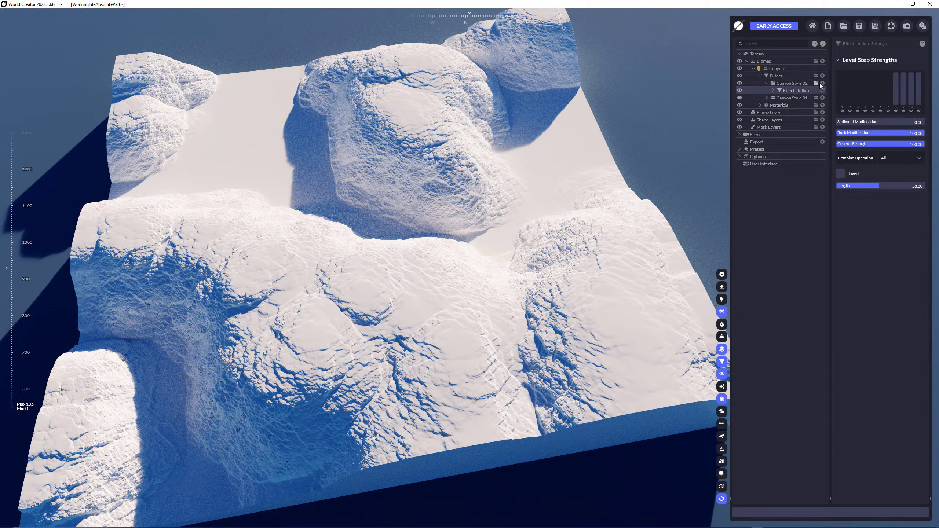
pyautogui.click(823, 83)
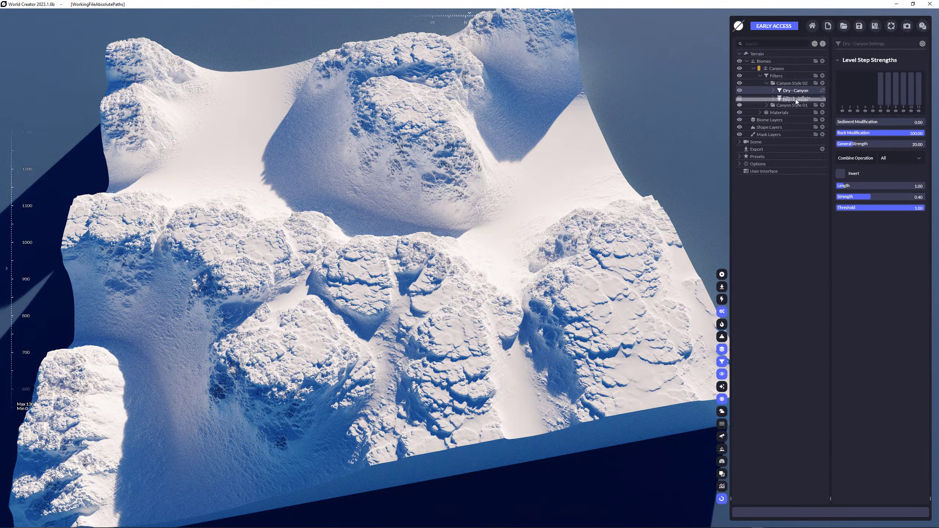
pyautogui.click(797, 97)
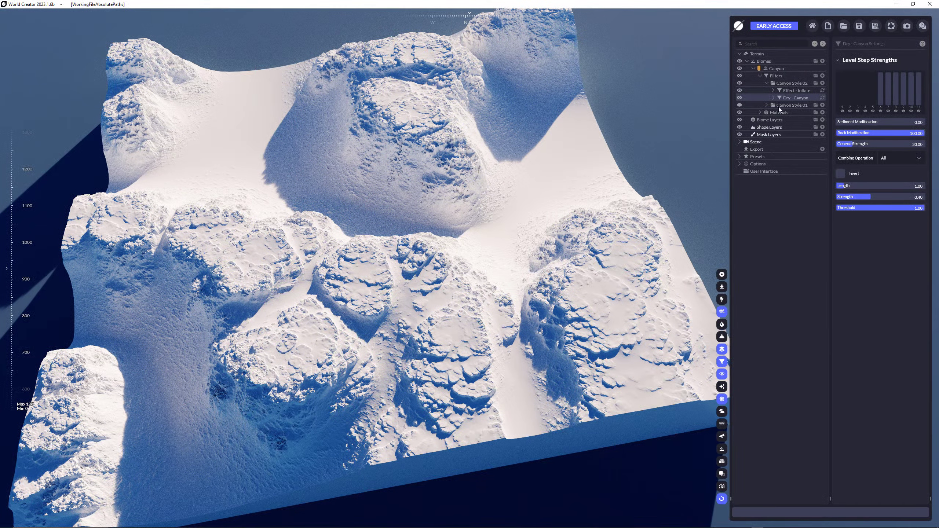
# Browse the Erosion and Experimental filter categories without adding anything
pyautogui.click(768, 83)
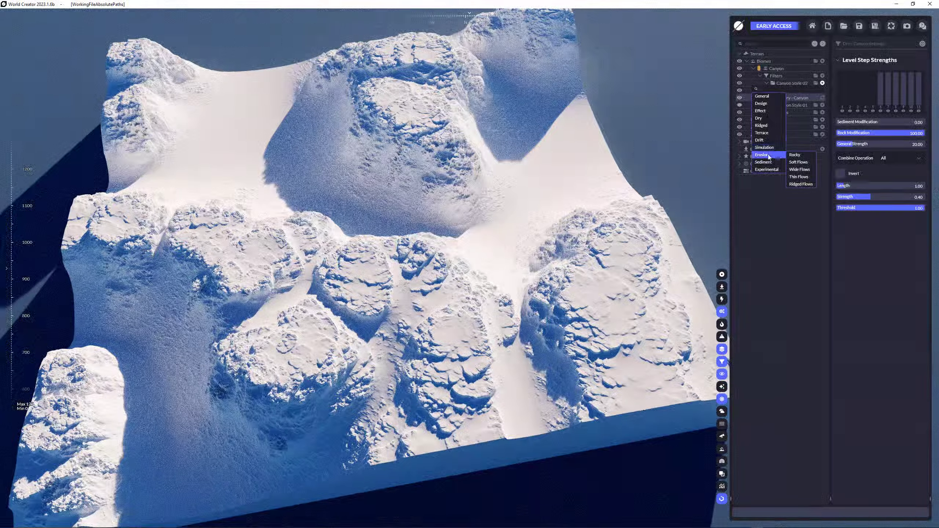
pyautogui.click(800, 168)
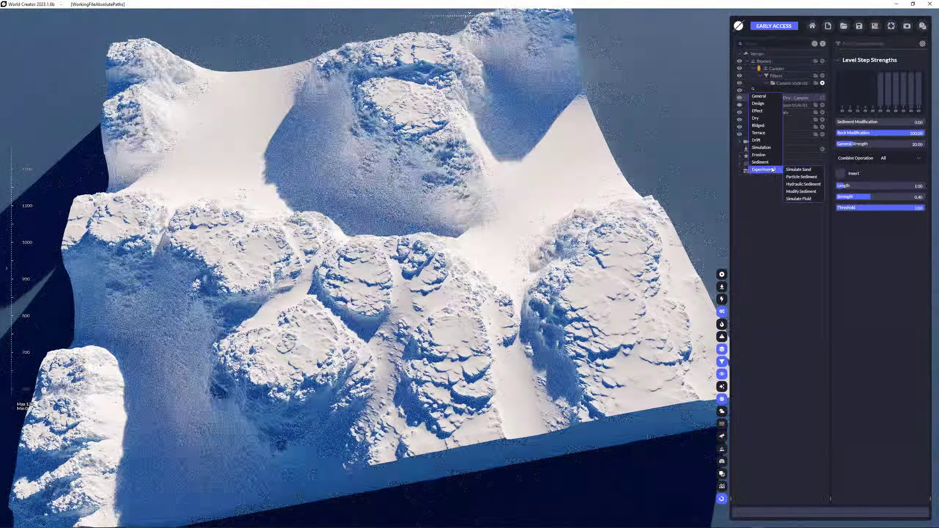
pyautogui.click(801, 177)
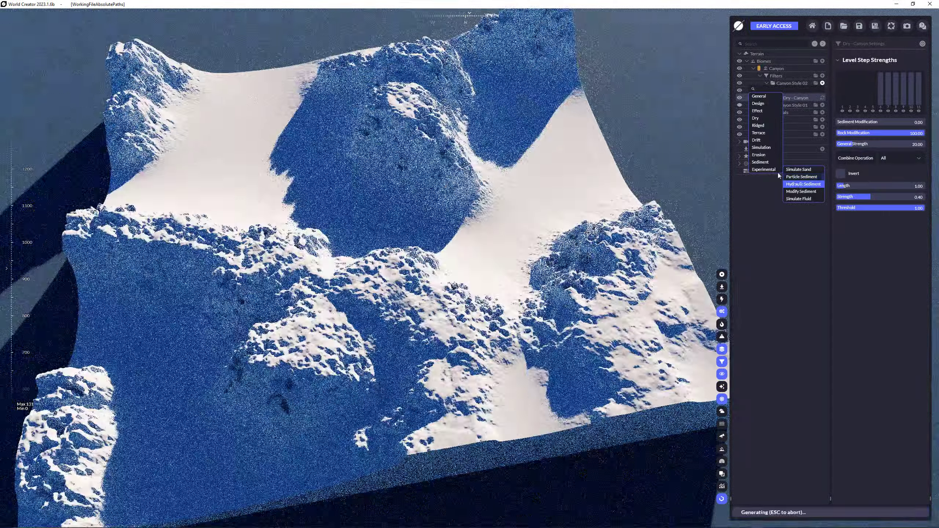
pyautogui.click(802, 184)
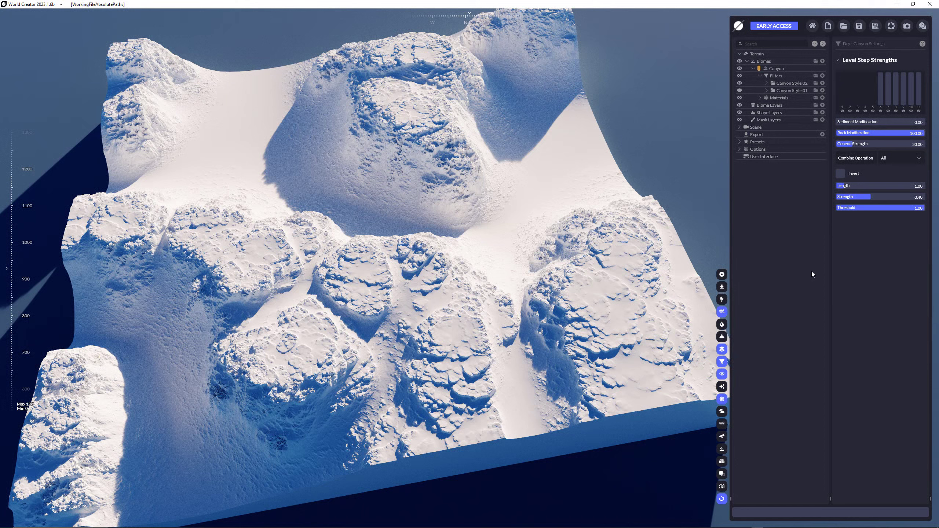
# Expand Canyon Style 01 and the Particle Sediment filter to inspect their contents
pyautogui.click(767, 90)
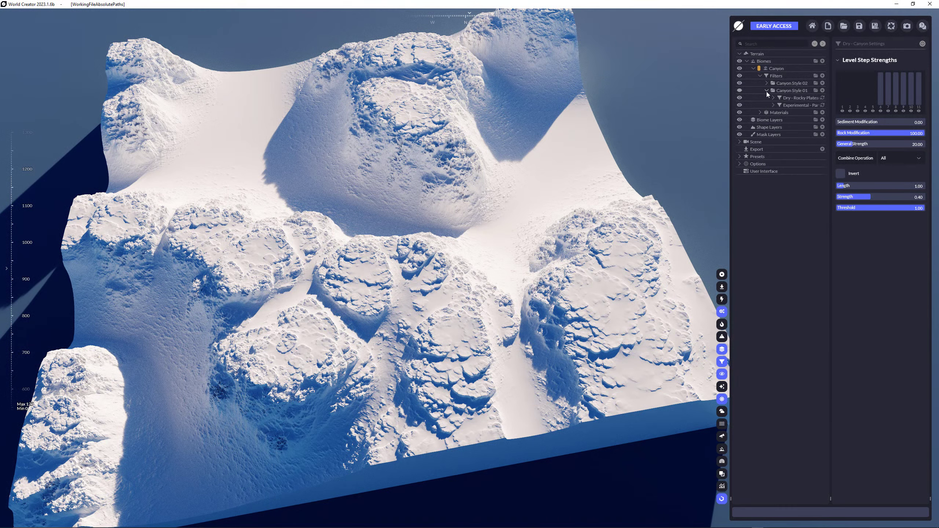
pyautogui.click(775, 105)
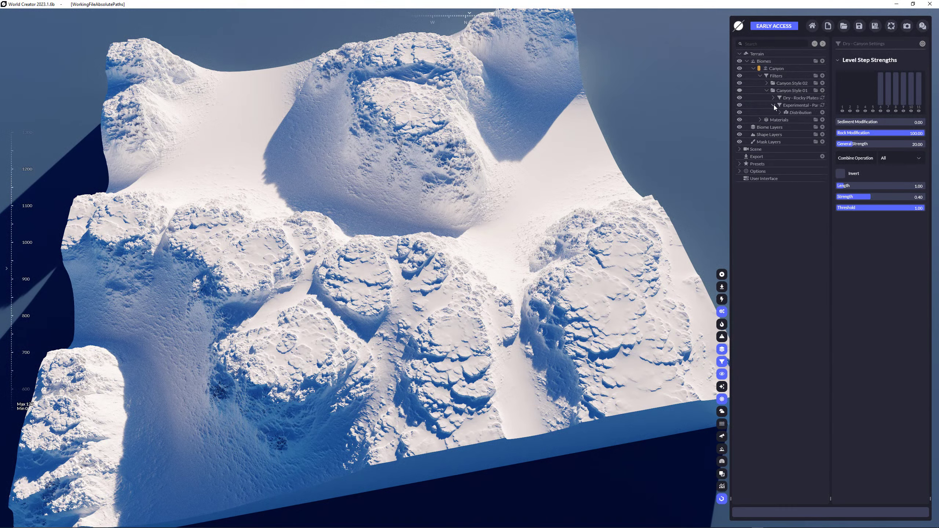
pyautogui.click(773, 105)
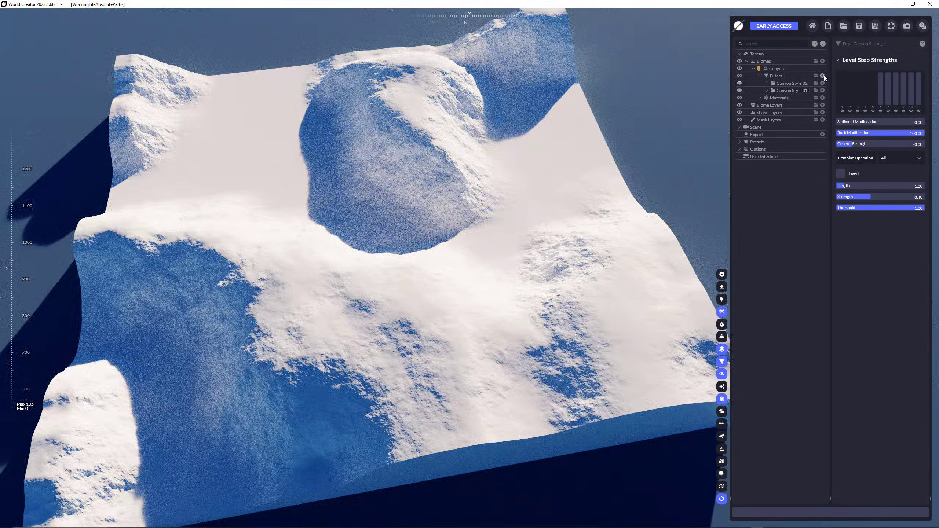
# Add an Effect Blocks filter directly under the Canyon biome's filters
pyautogui.click(822, 75)
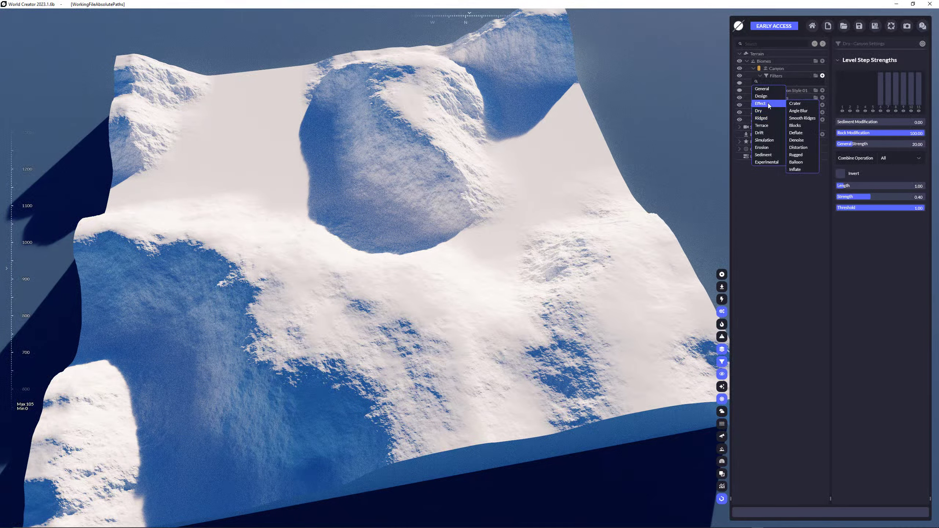
pyautogui.click(795, 103)
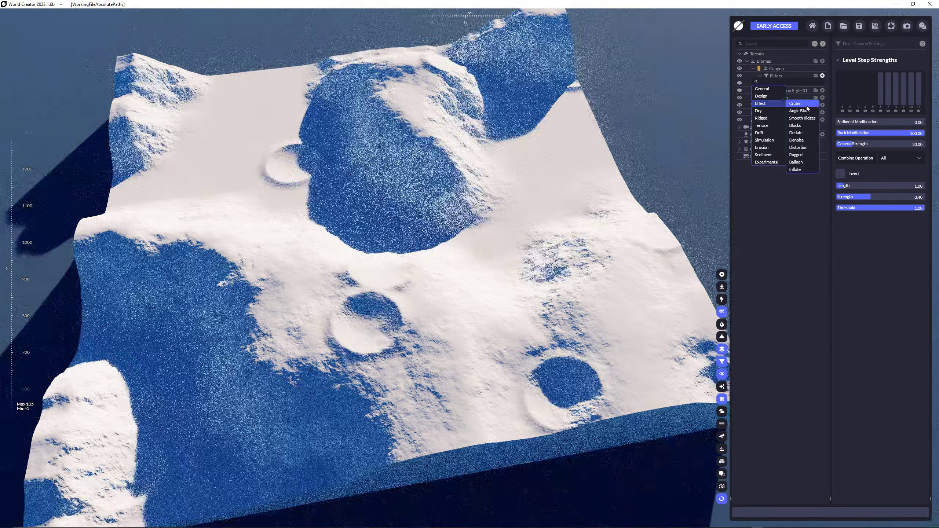
pyautogui.click(795, 126)
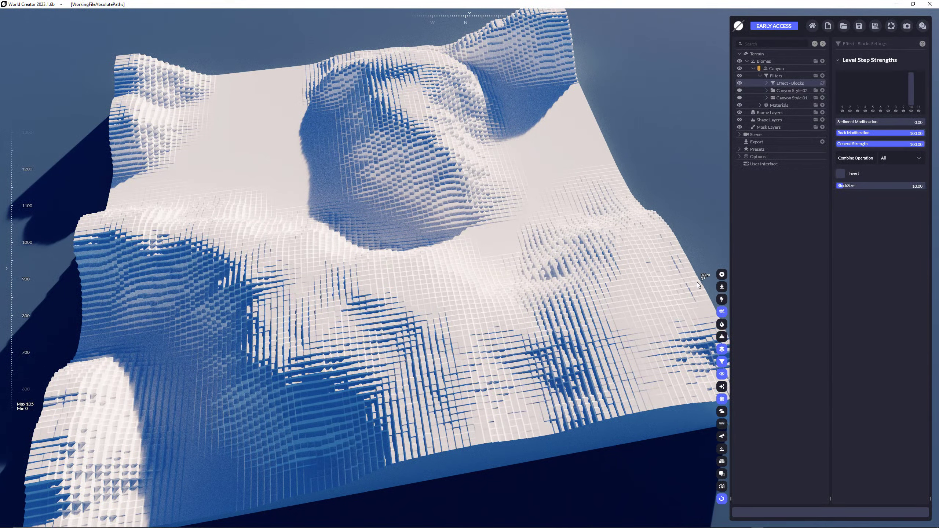
pyautogui.moveTo(747, 188)
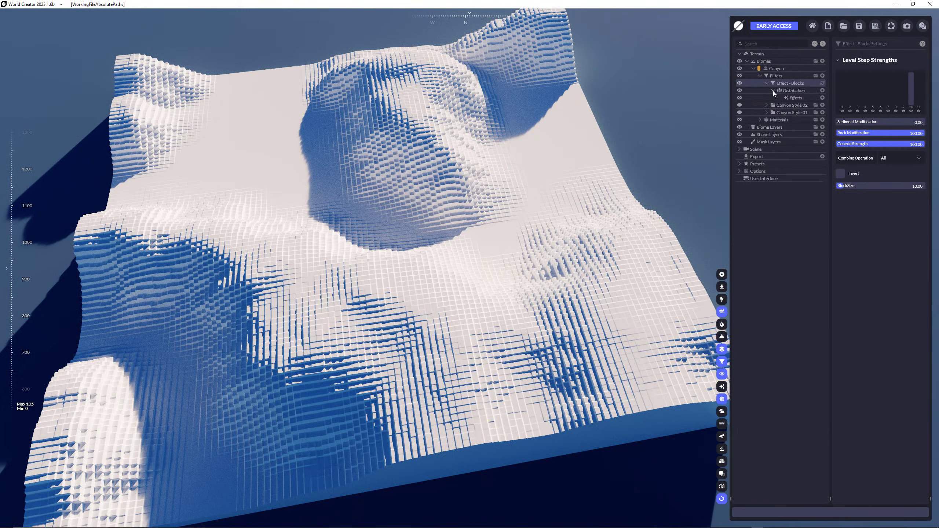
# Add a Flow distribution under the Blocks filter's Distribution group
pyautogui.click(823, 90)
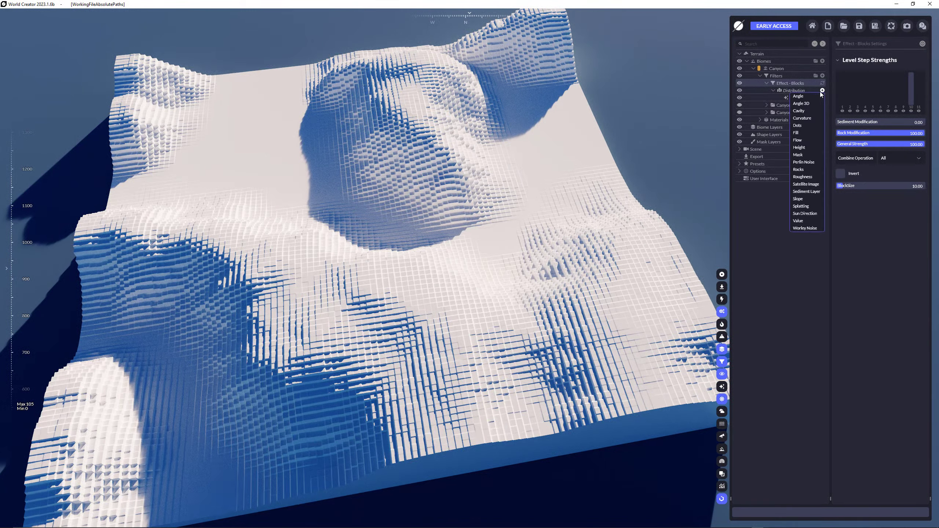
pyautogui.moveTo(805, 213)
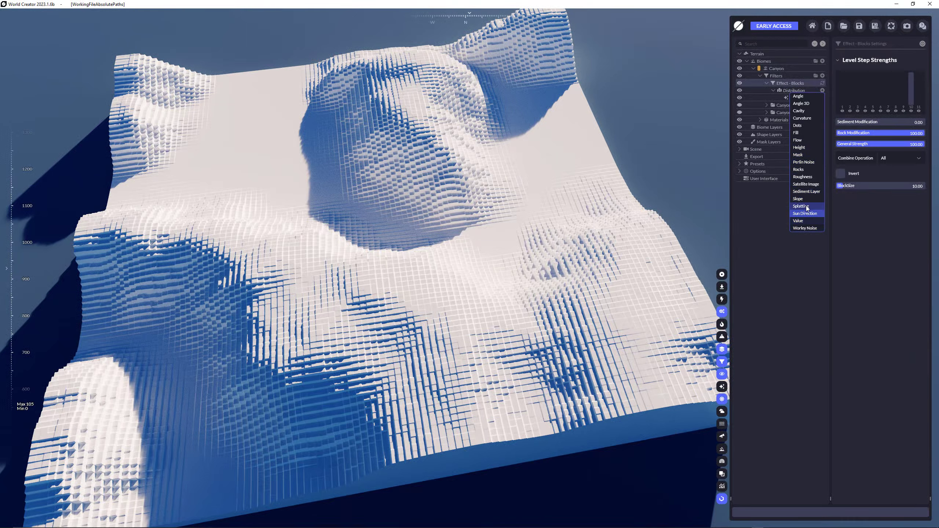
pyautogui.moveTo(805, 184)
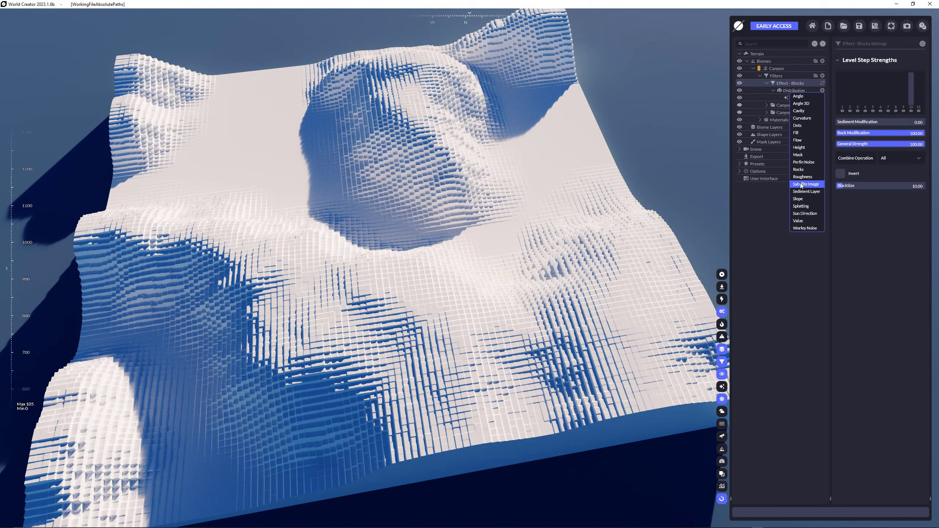
pyautogui.moveTo(806, 177)
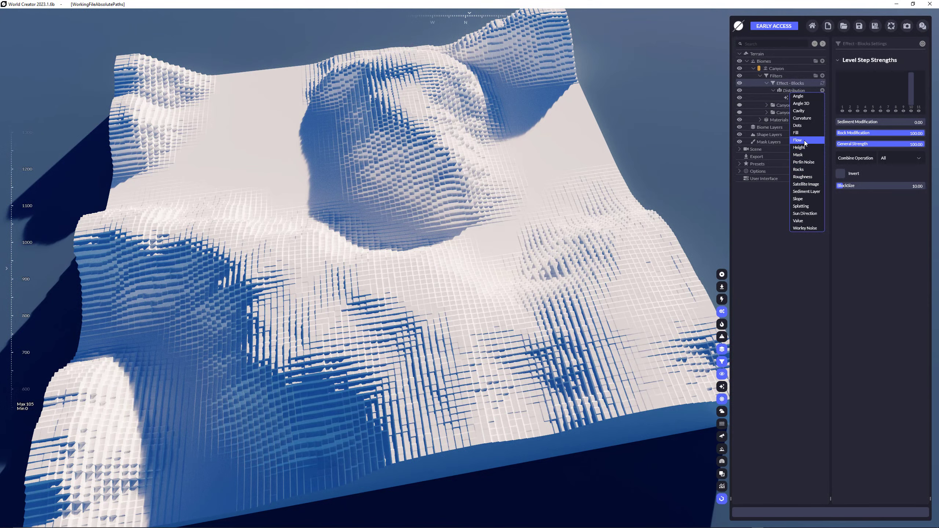
pyautogui.click(797, 139)
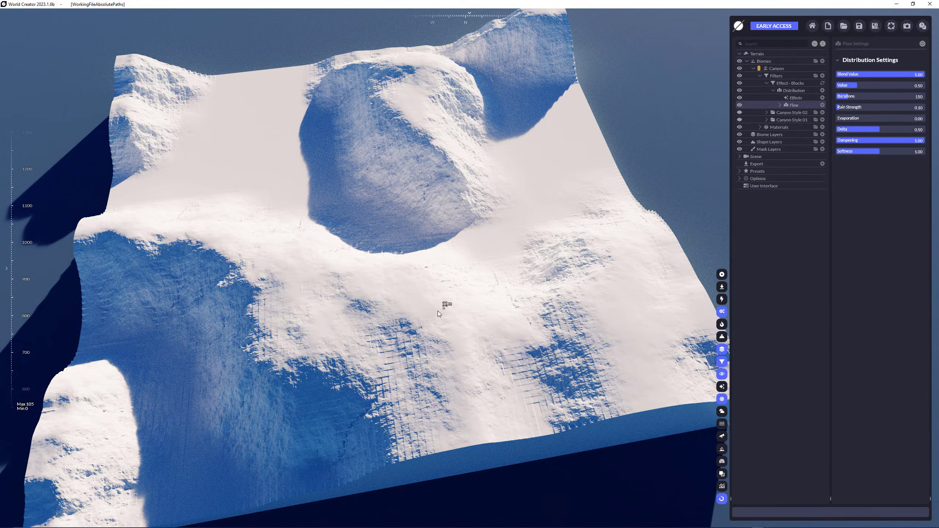
pyautogui.moveTo(485, 142)
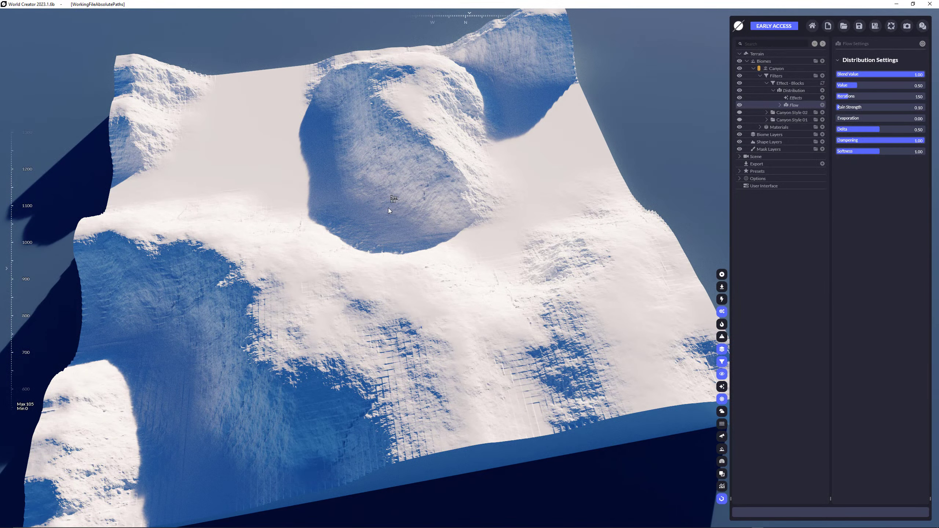
pyautogui.moveTo(617, 175)
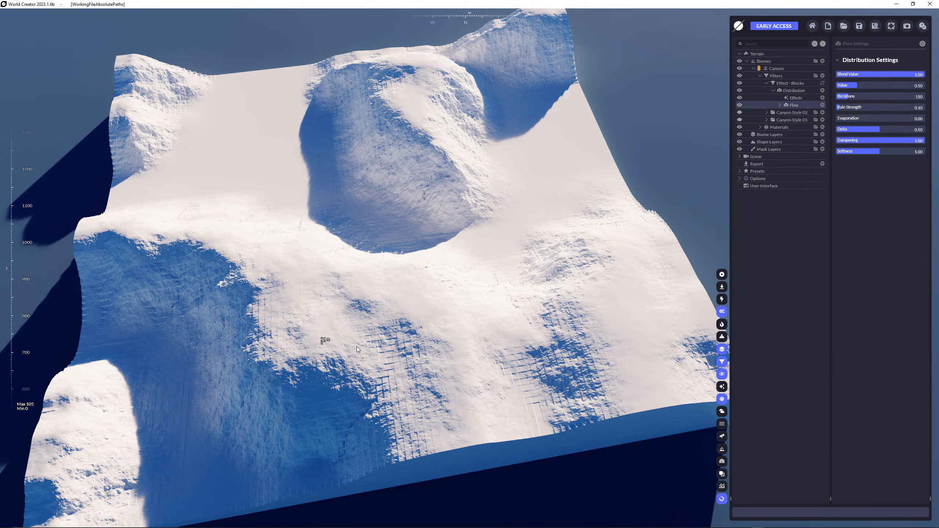
pyautogui.moveTo(593, 343)
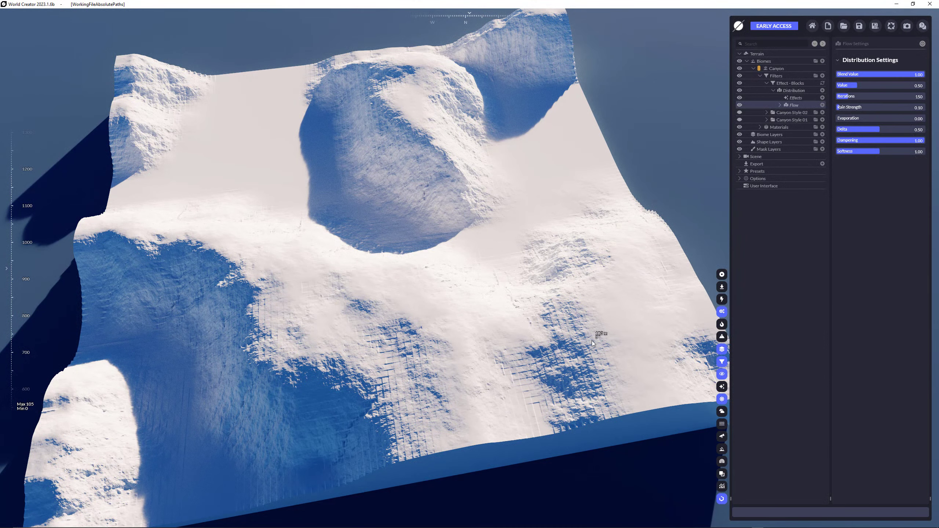
pyautogui.moveTo(335, 336)
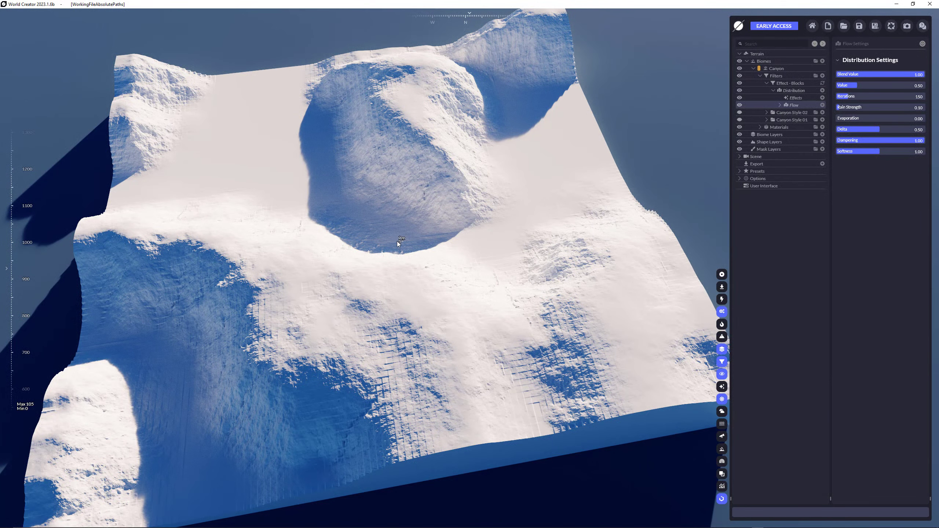
pyautogui.moveTo(713, 182)
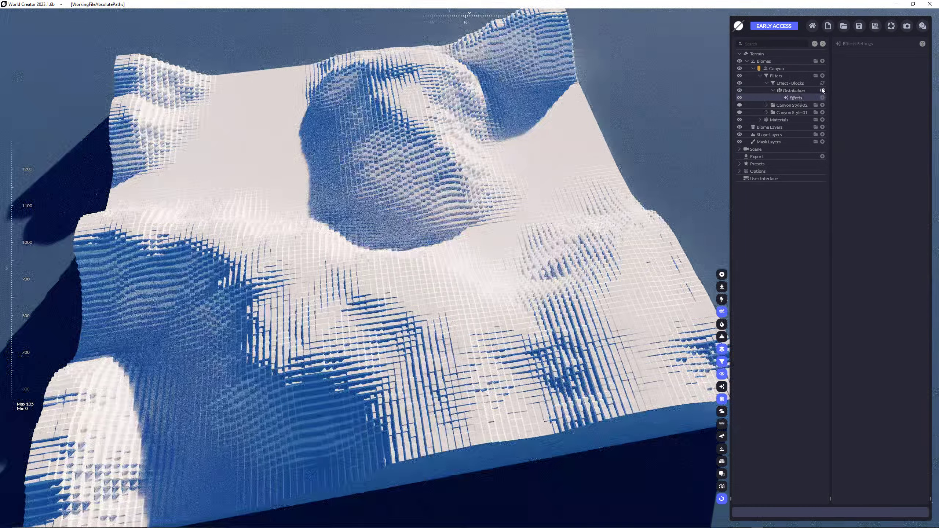
# Add a Height distribution to the Blocks filter and raise its lower range bound to 63.30
pyautogui.click(795, 98)
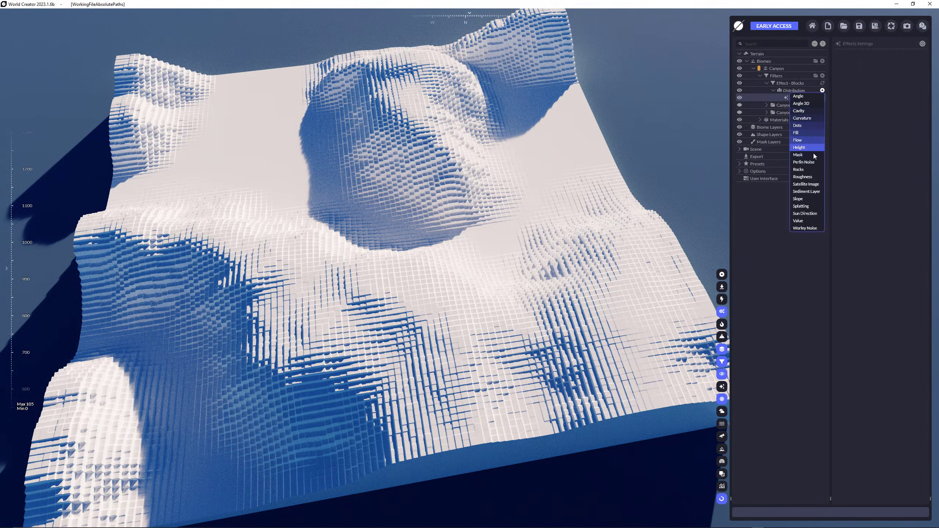
pyautogui.click(799, 148)
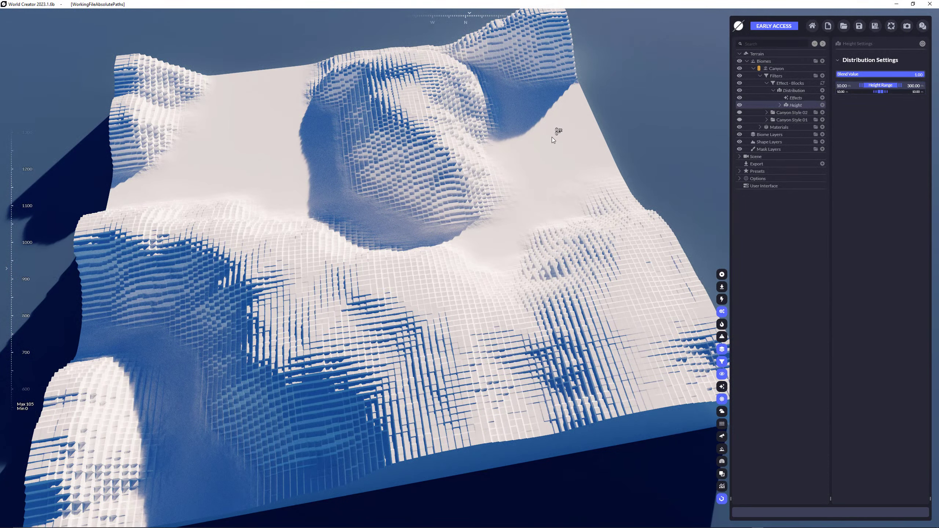
pyautogui.moveTo(845, 84); pyautogui.dragTo(848, 85)
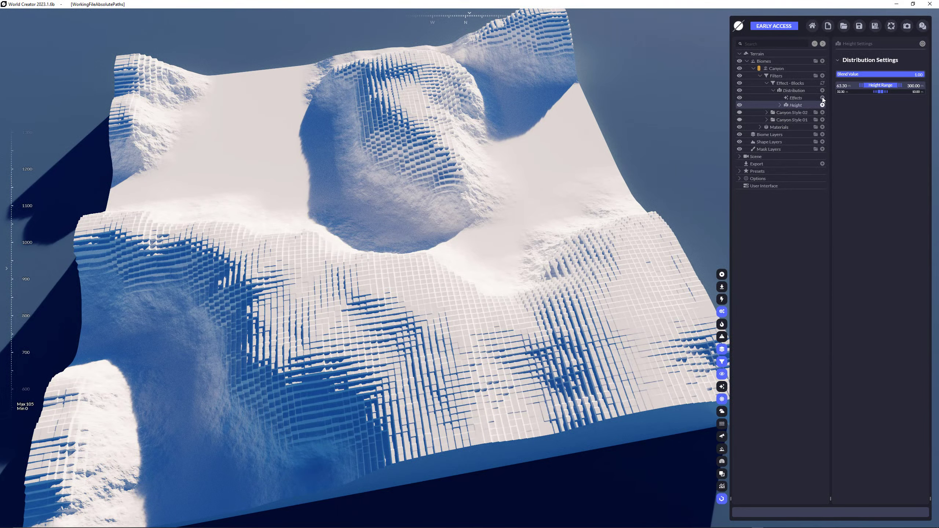
# Expand the Height distribution node to reveal its Effects child and its add list
pyautogui.click(823, 90)
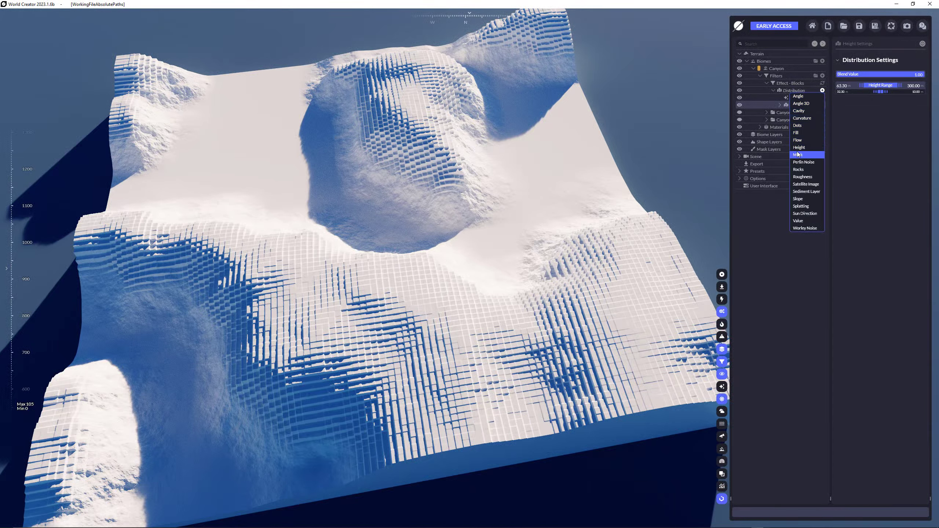
pyautogui.moveTo(805, 177)
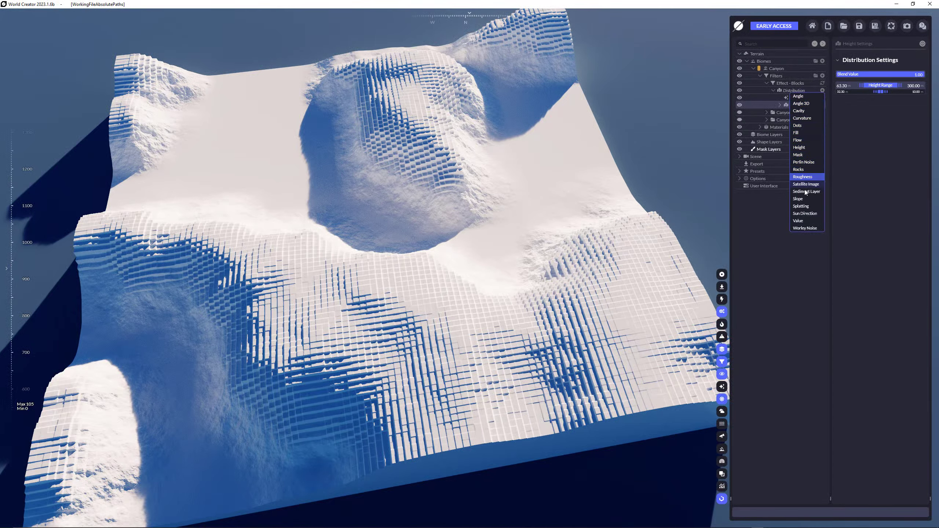
pyautogui.moveTo(801, 103)
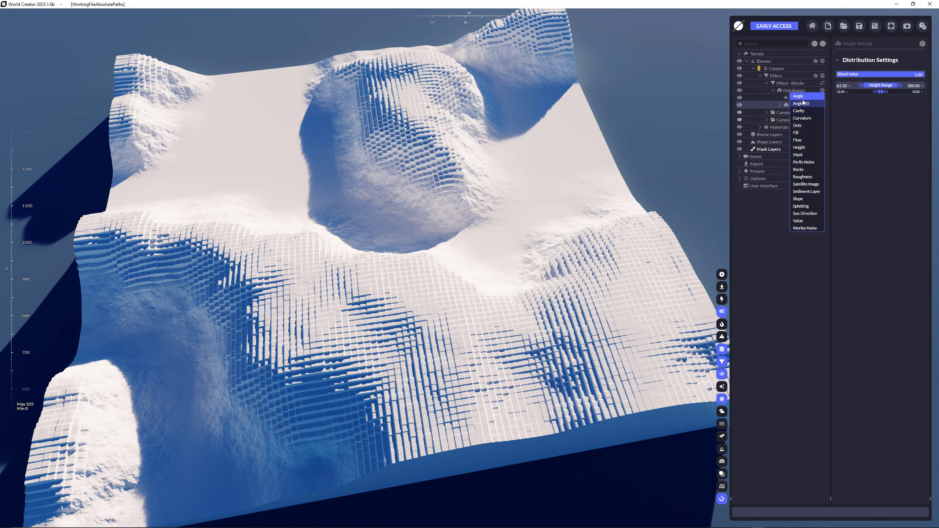
pyautogui.click(799, 147)
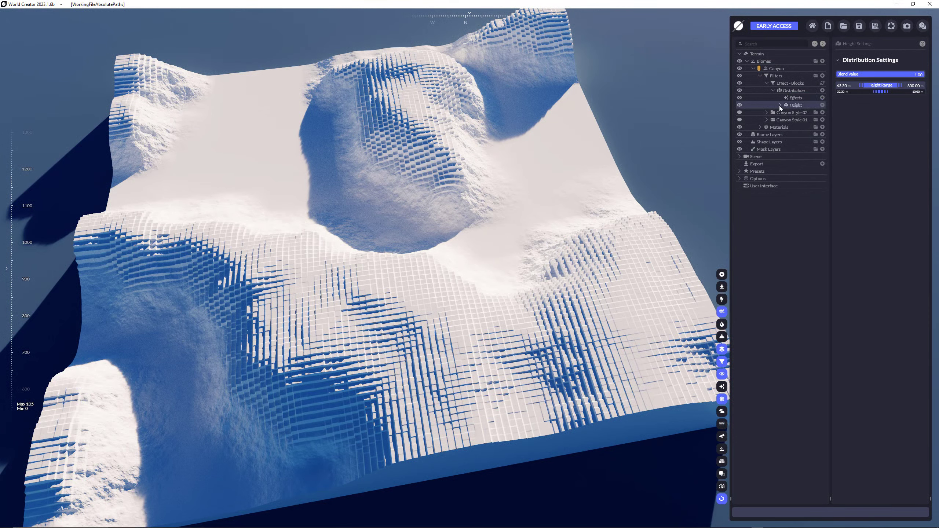
pyautogui.click(780, 105)
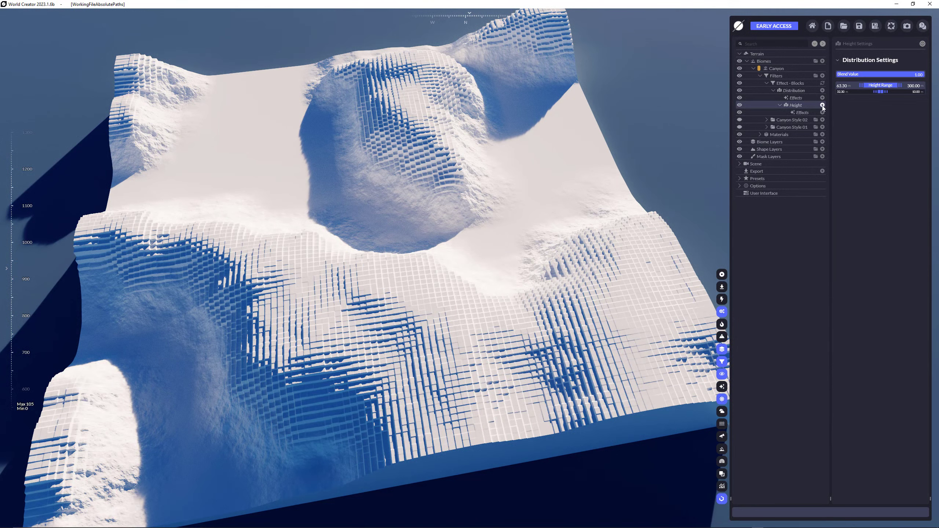
pyautogui.click(822, 105)
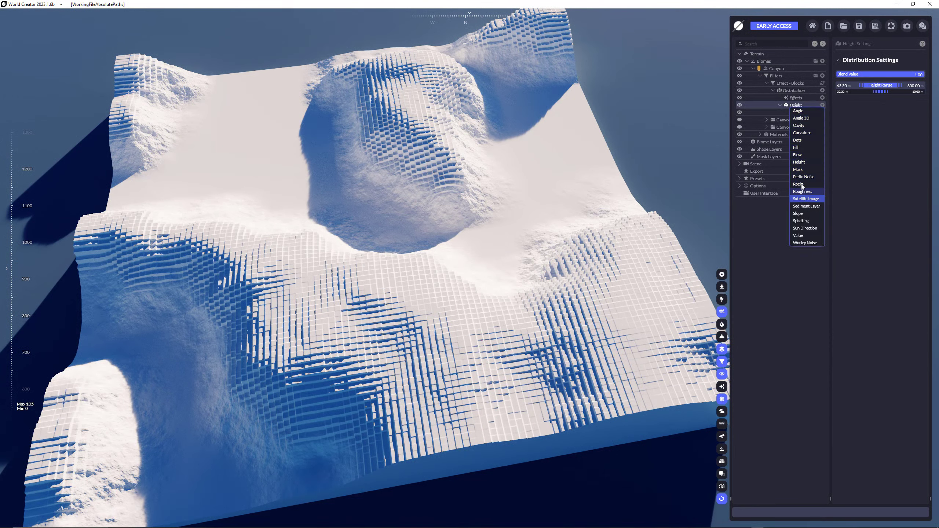
pyautogui.moveTo(802, 126)
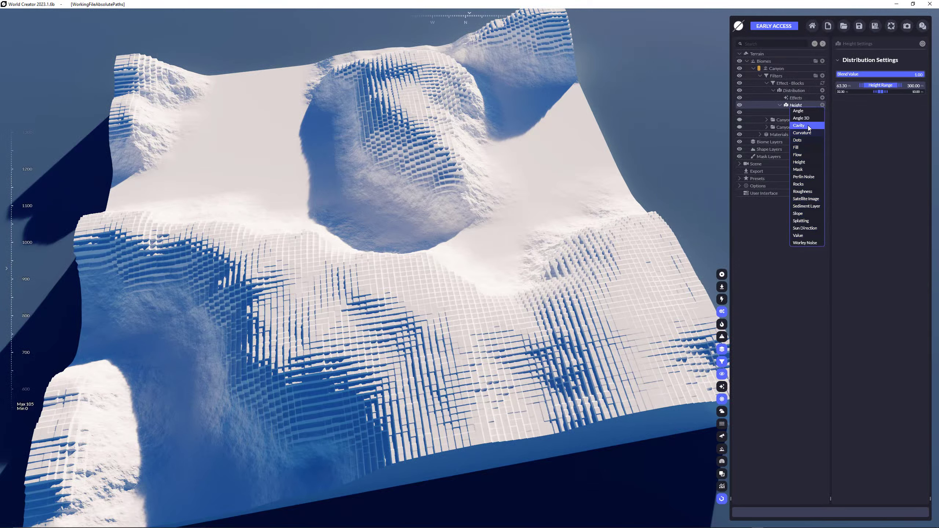
pyautogui.moveTo(807, 191)
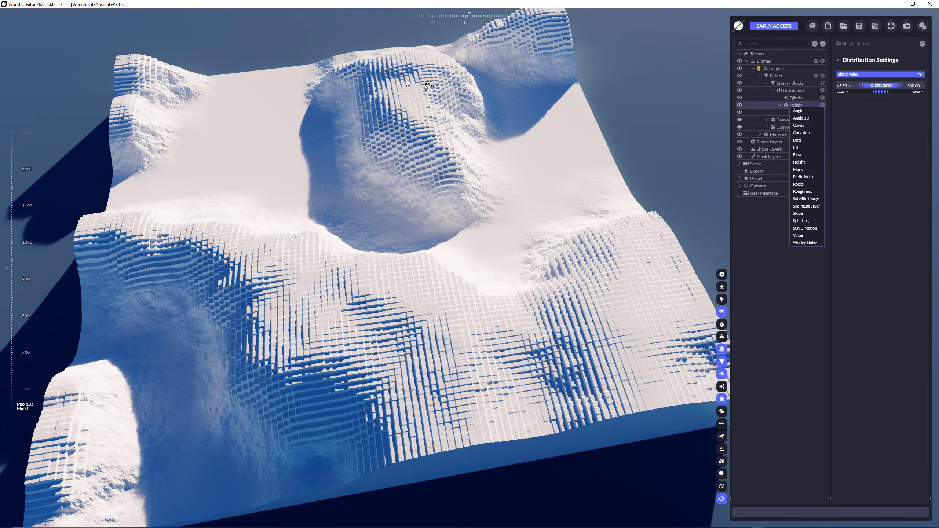
pyautogui.moveTo(659, 155)
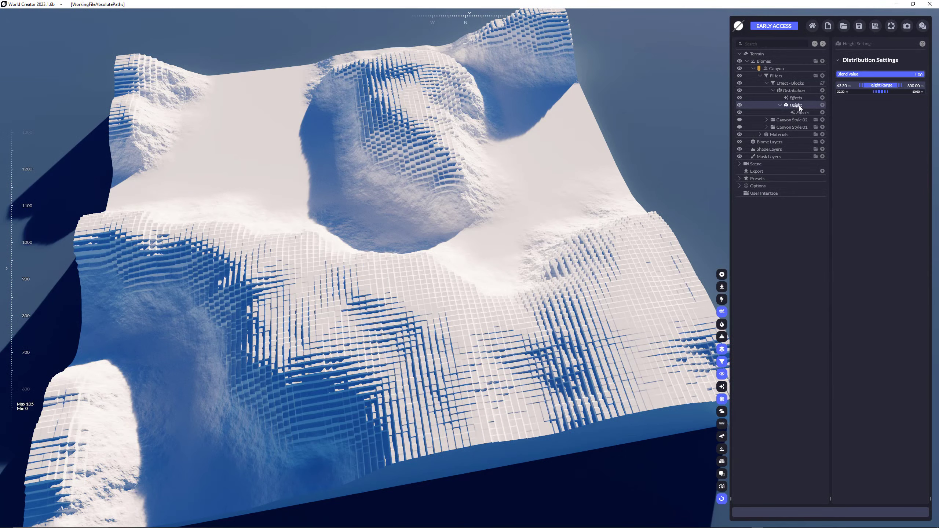
# Add an effect to the Height distribution's own Effects slot
pyautogui.click(802, 113)
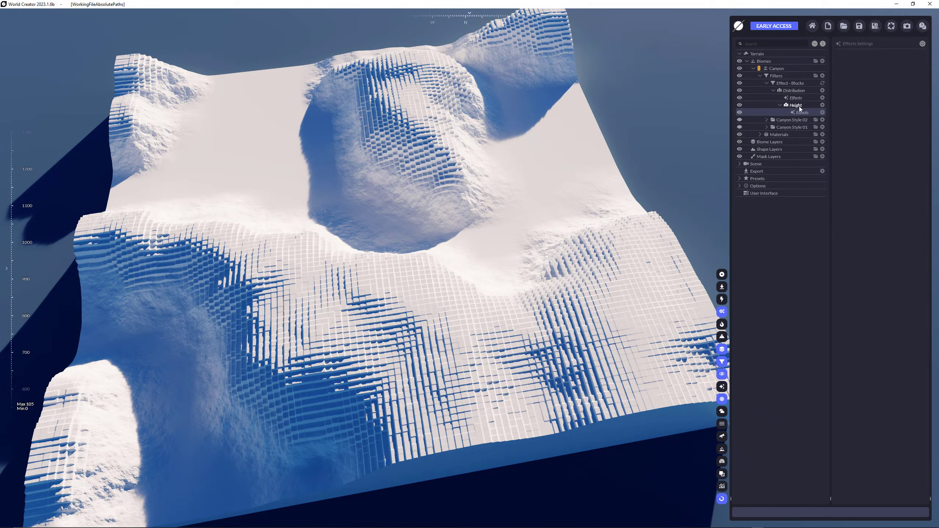
pyautogui.click(822, 112)
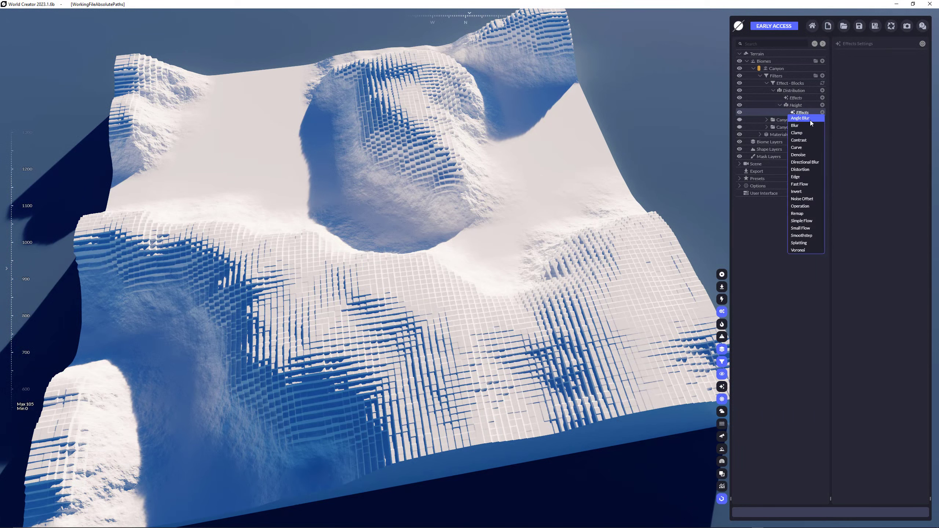
pyautogui.moveTo(806, 191)
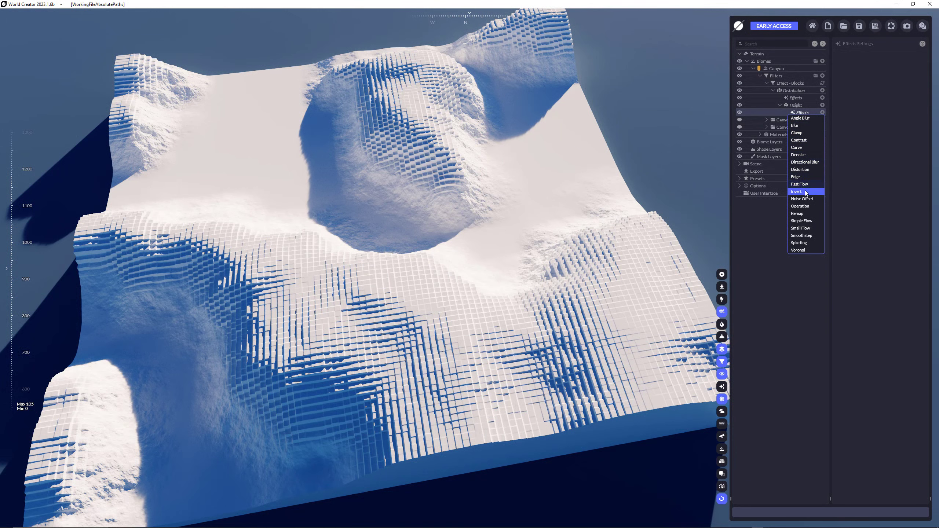
pyautogui.click(798, 191)
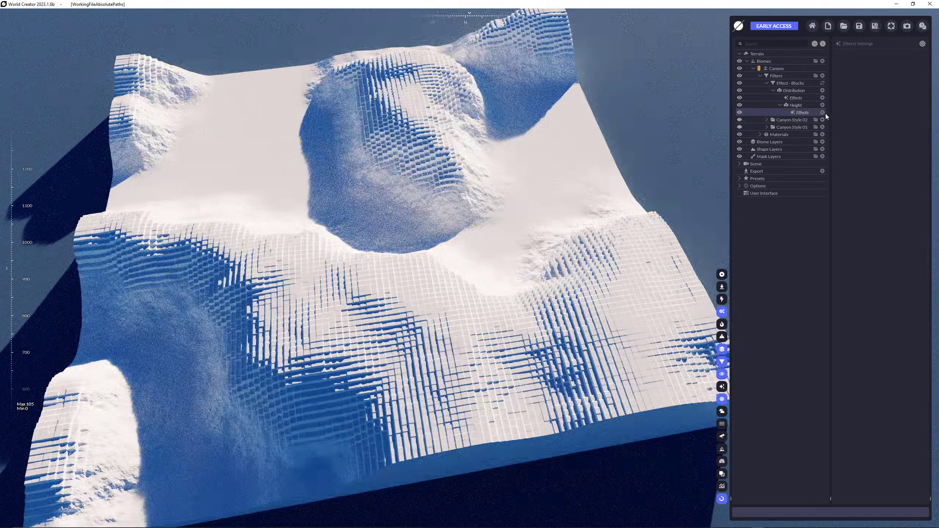
pyautogui.click(823, 113)
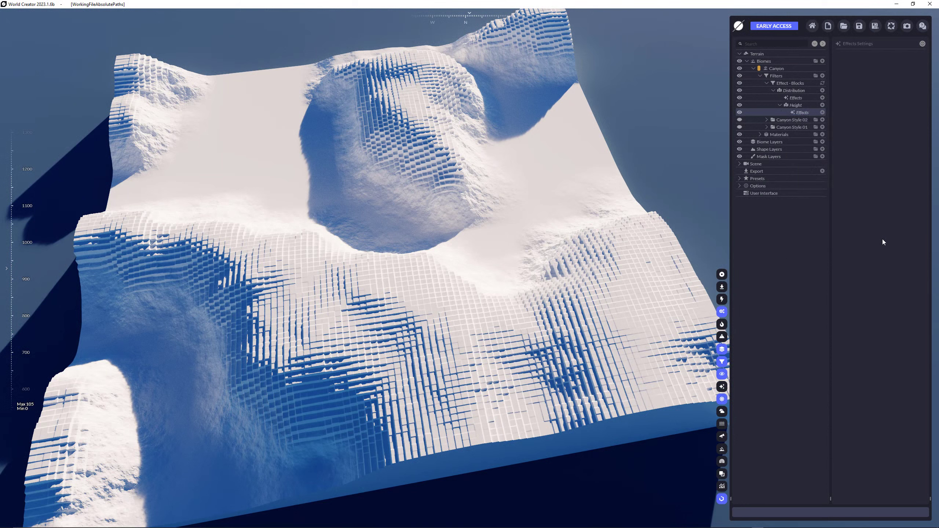
pyautogui.moveTo(722, 324)
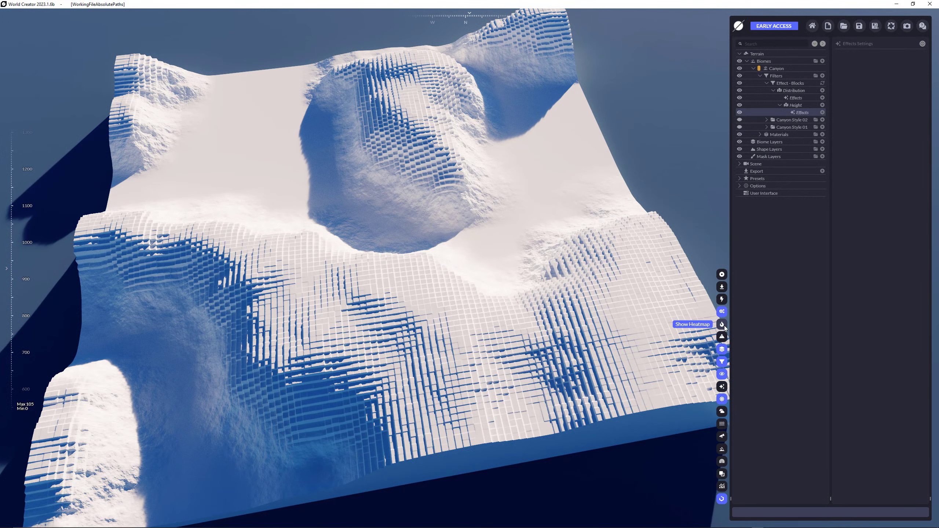
# Turn on Show Heatmap and view the Height distribution's 63.30–300 range settings
pyautogui.click(722, 324)
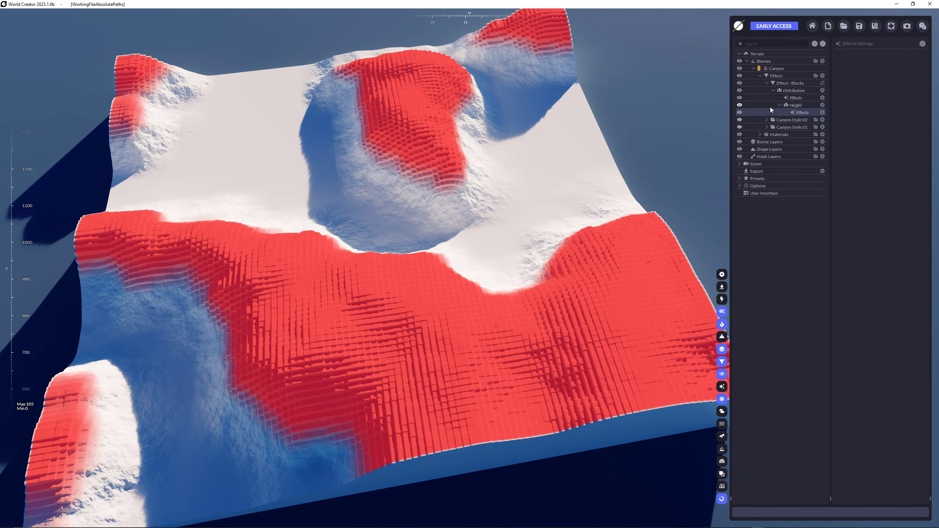
pyautogui.click(794, 105)
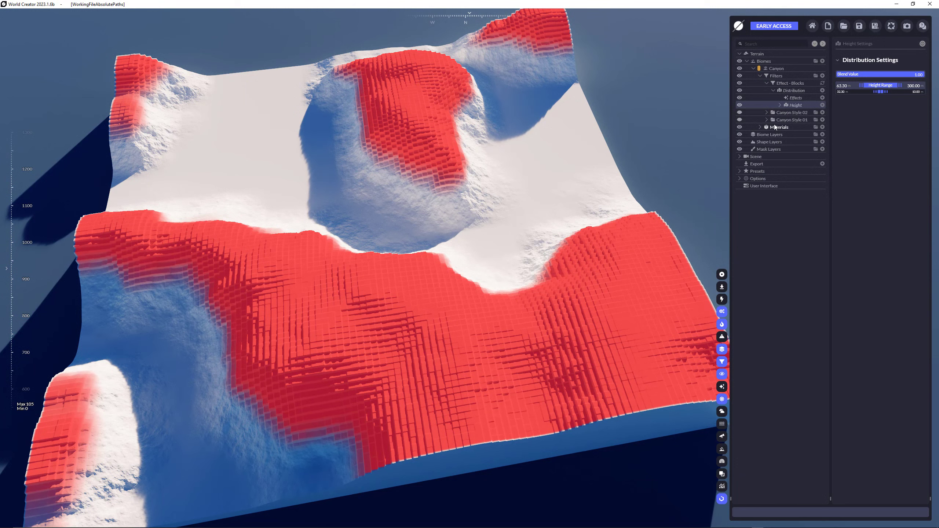
pyautogui.click(793, 90)
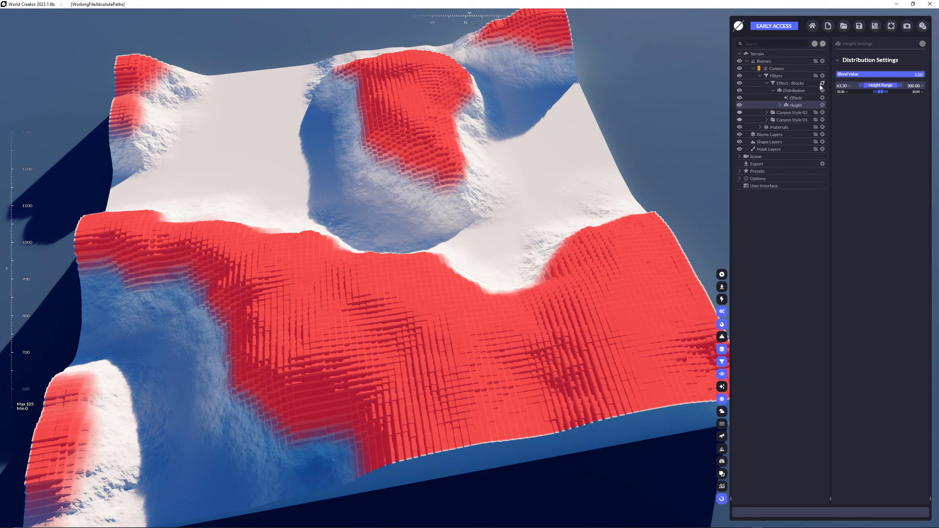
pyautogui.click(793, 90)
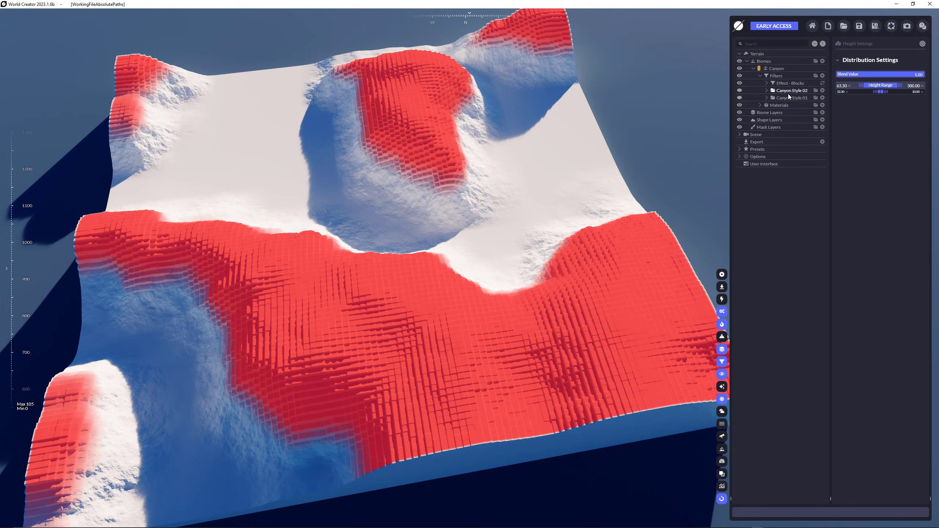
# Add a Cavity distribution with Operation set to Add, remove it again, and turn the heatmap off
pyautogui.click(767, 83)
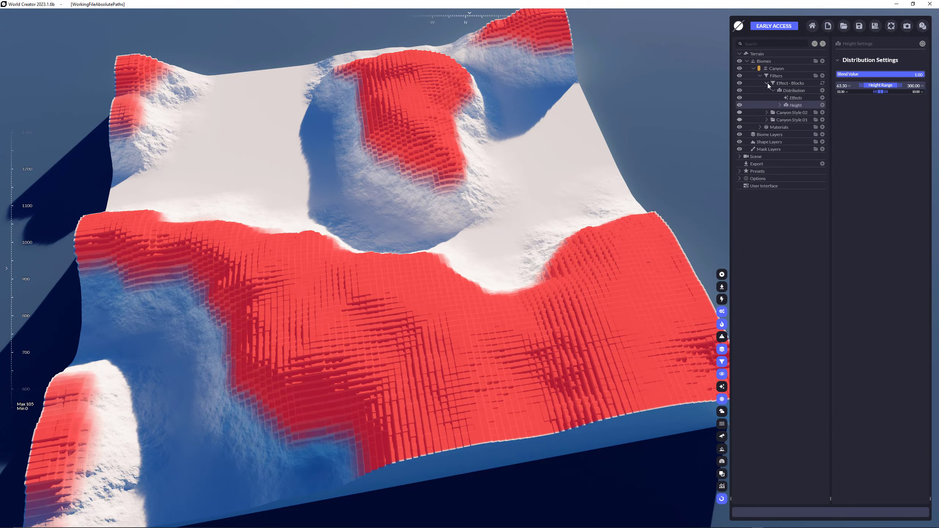
pyautogui.click(793, 90)
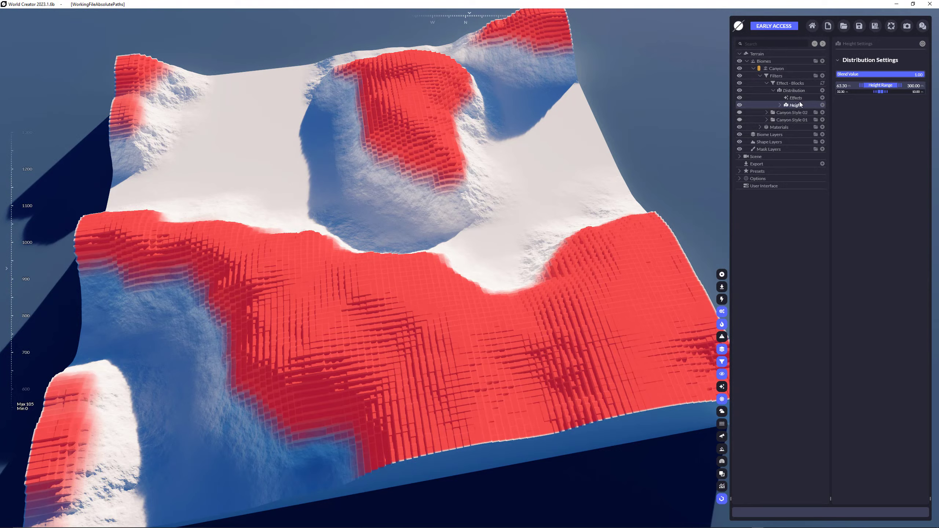
pyautogui.click(823, 90)
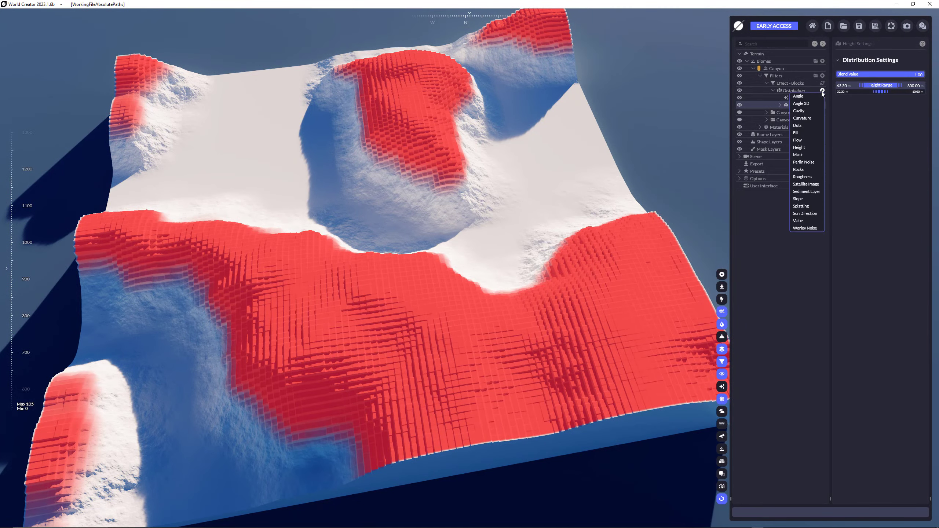
pyautogui.click(799, 111)
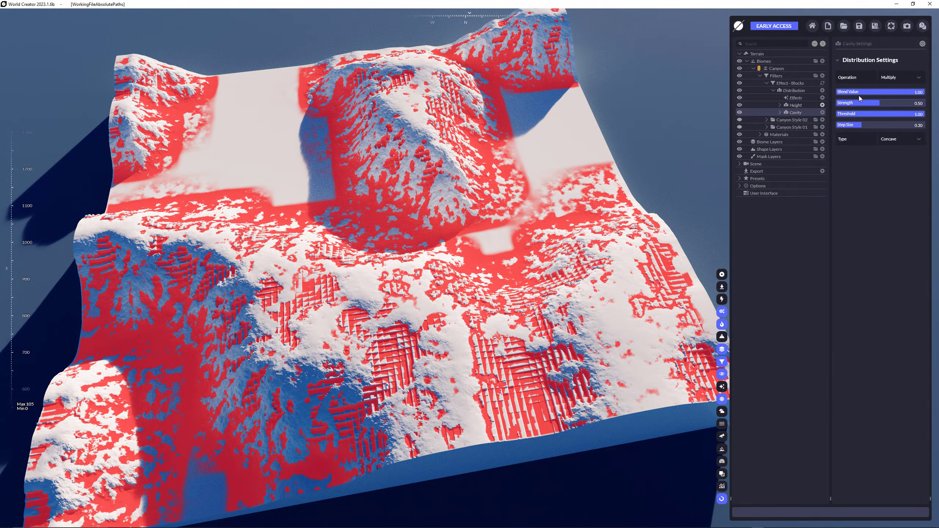
pyautogui.click(895, 77)
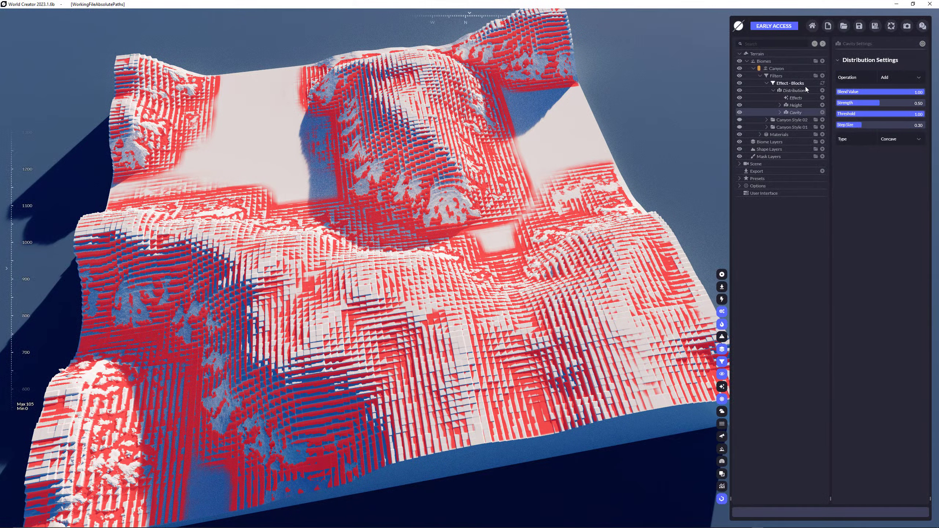
pyautogui.click(892, 76)
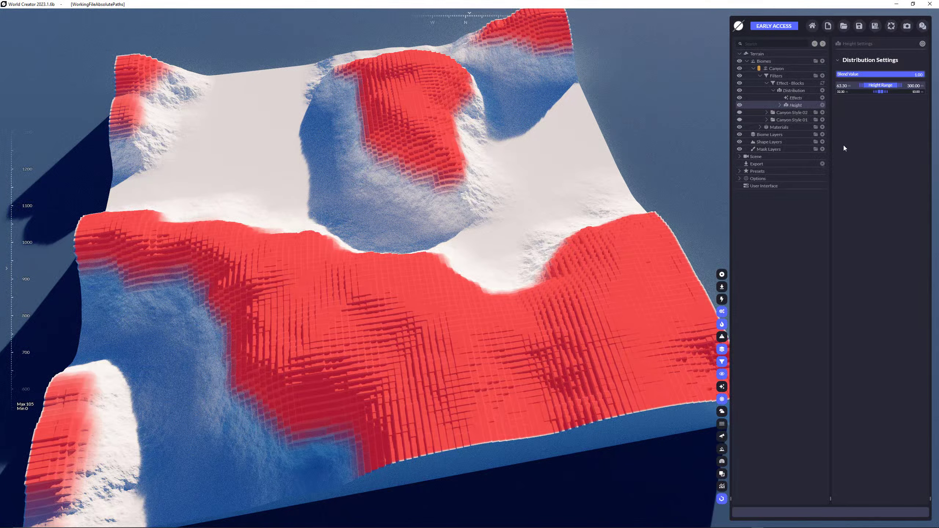
pyautogui.moveTo(722, 325)
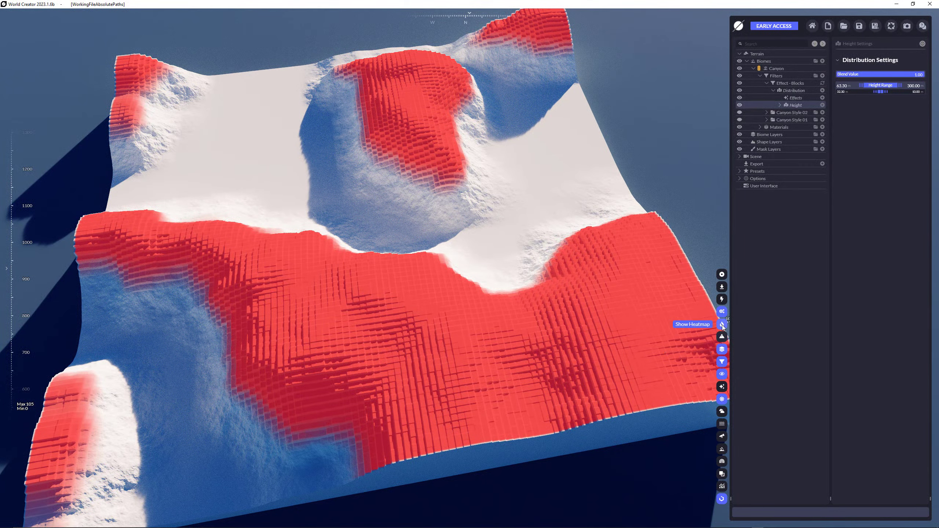
pyautogui.click(722, 311)
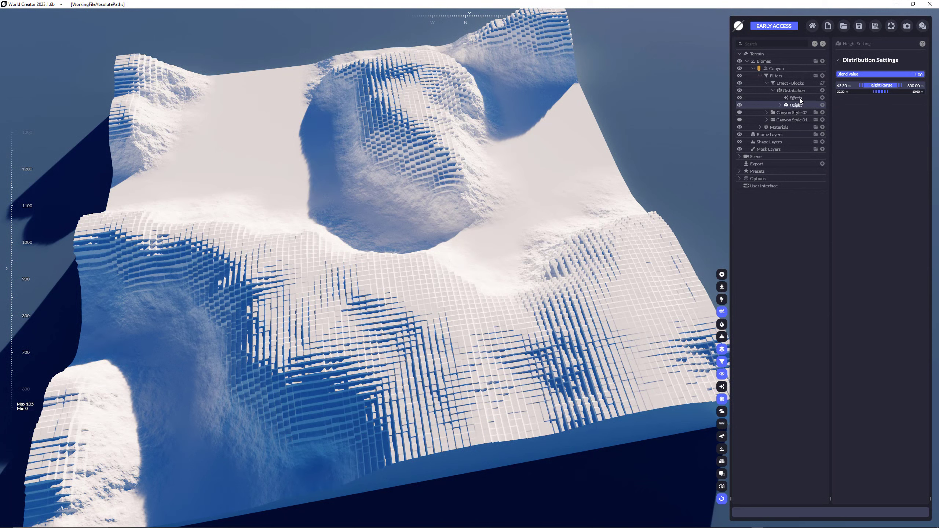
# Expand the Presets library to its Distribution group, collapsing biome and material presets
pyautogui.click(766, 91)
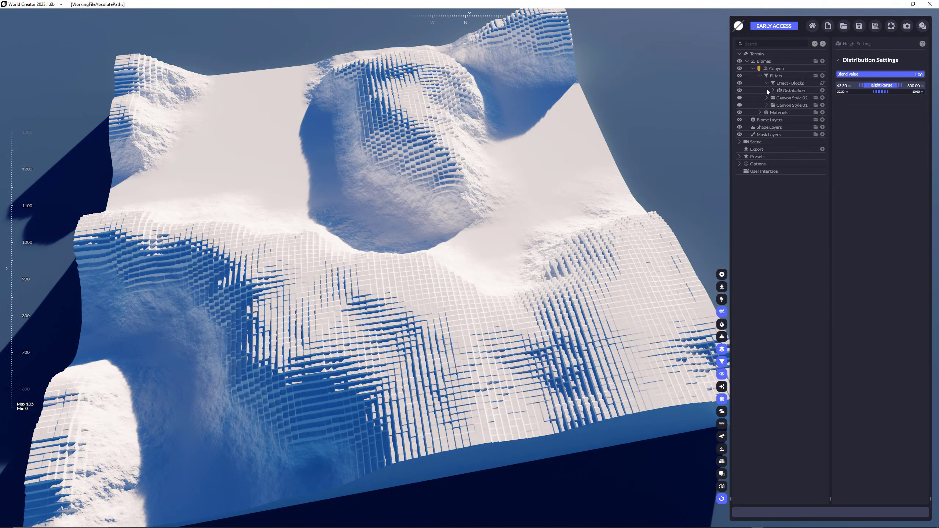
pyautogui.click(768, 98)
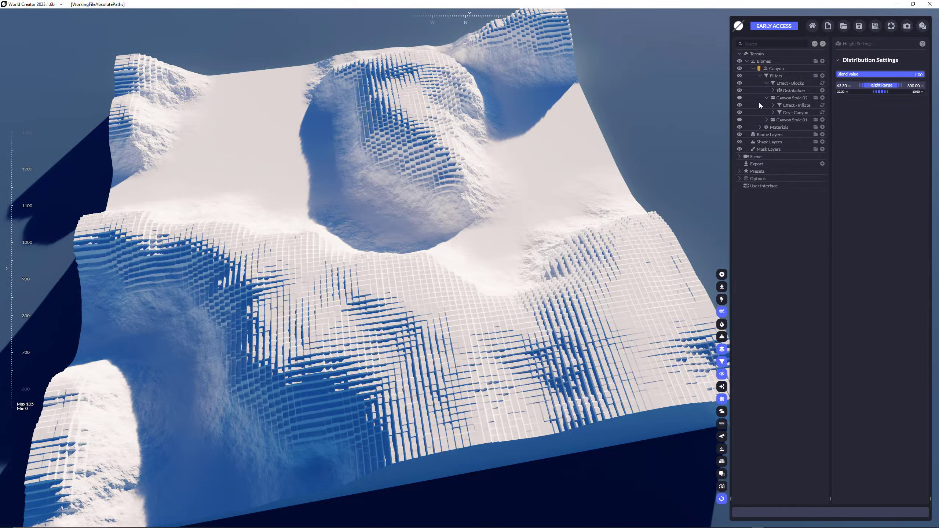
pyautogui.click(757, 171)
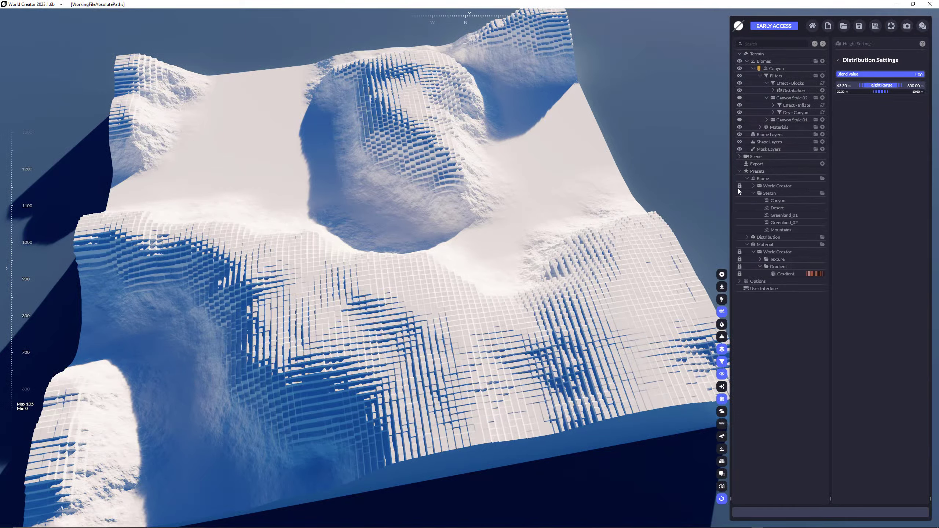
pyautogui.click(747, 193)
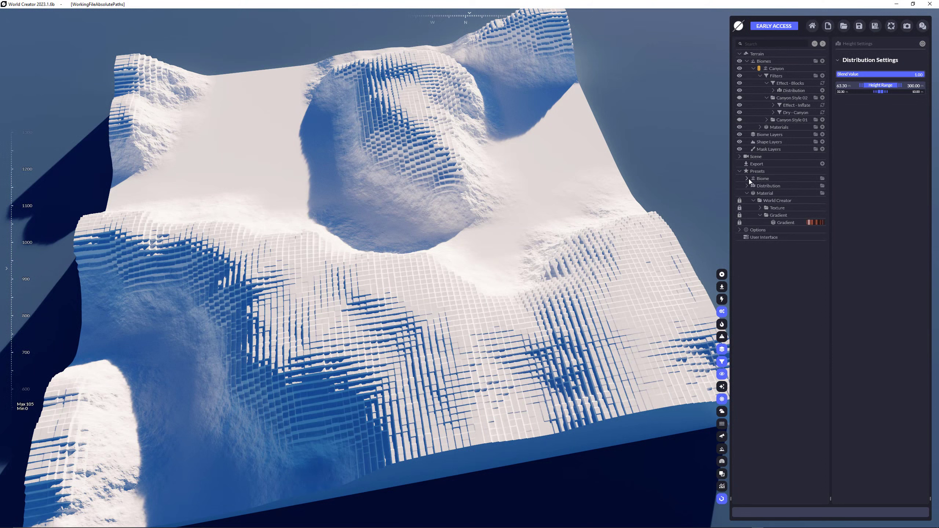
pyautogui.click(746, 178)
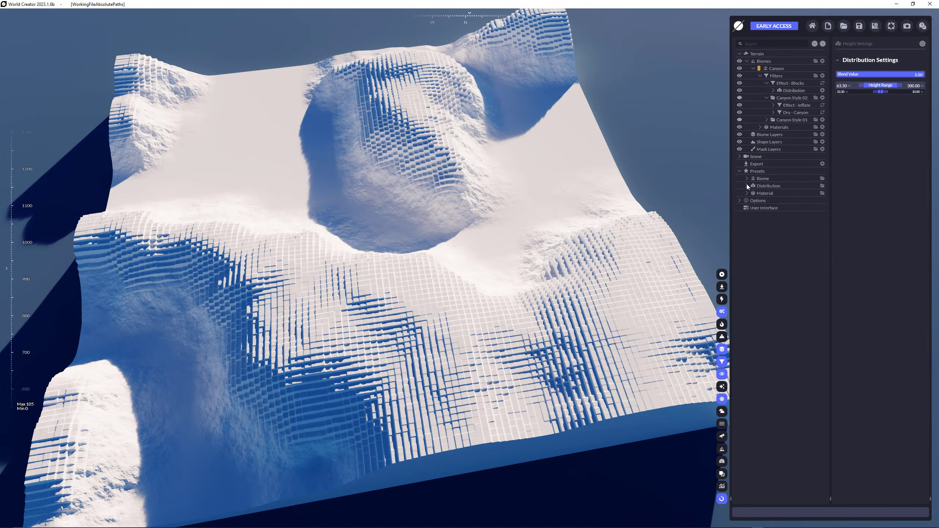
pyautogui.click(746, 186)
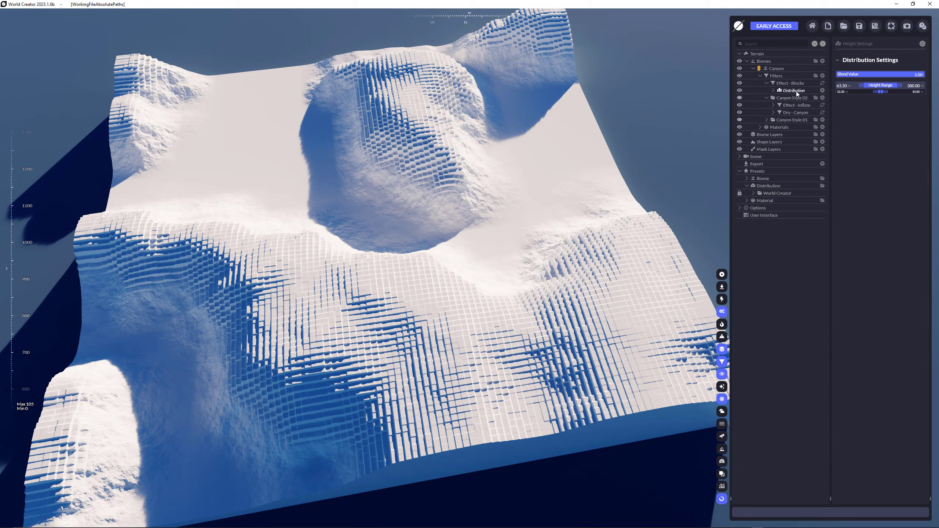
# Save the Blocks filter's Height distribution as a new distribution preset
pyautogui.click(797, 105)
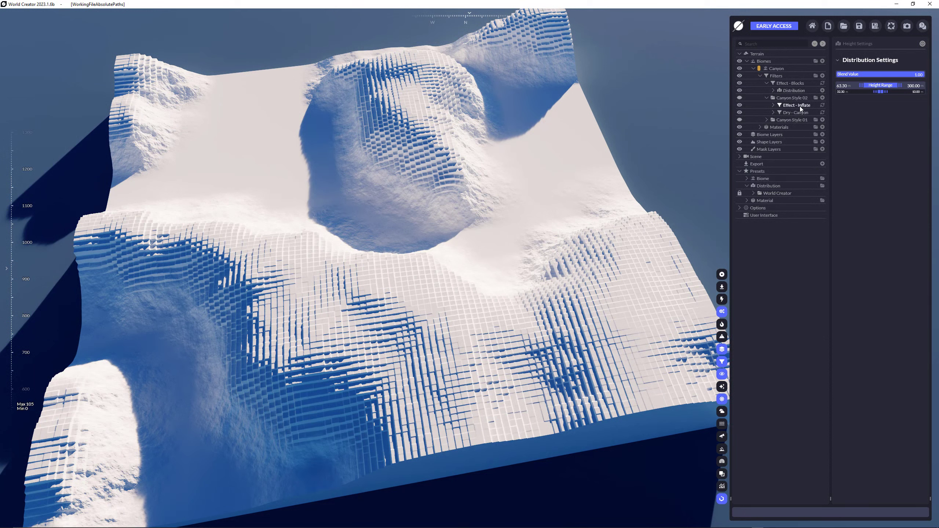
pyautogui.click(795, 105)
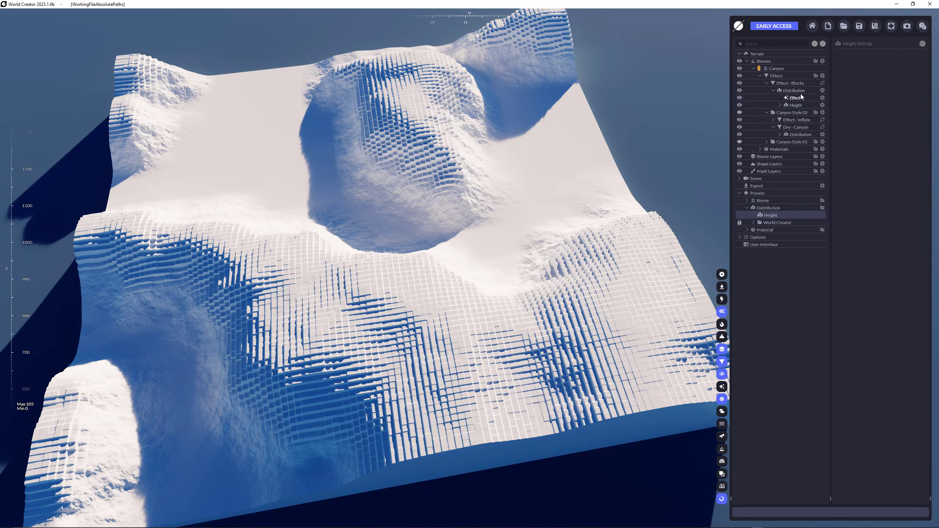
pyautogui.click(795, 98)
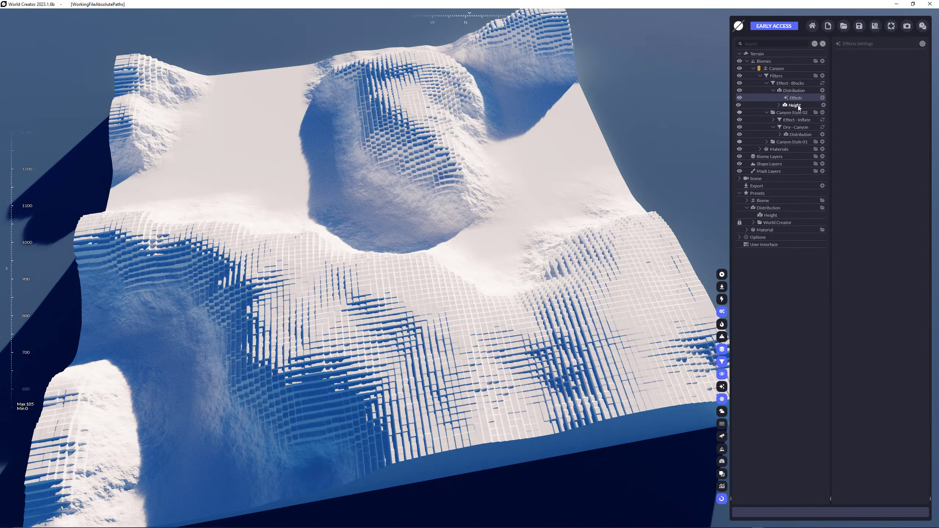
pyautogui.click(795, 98)
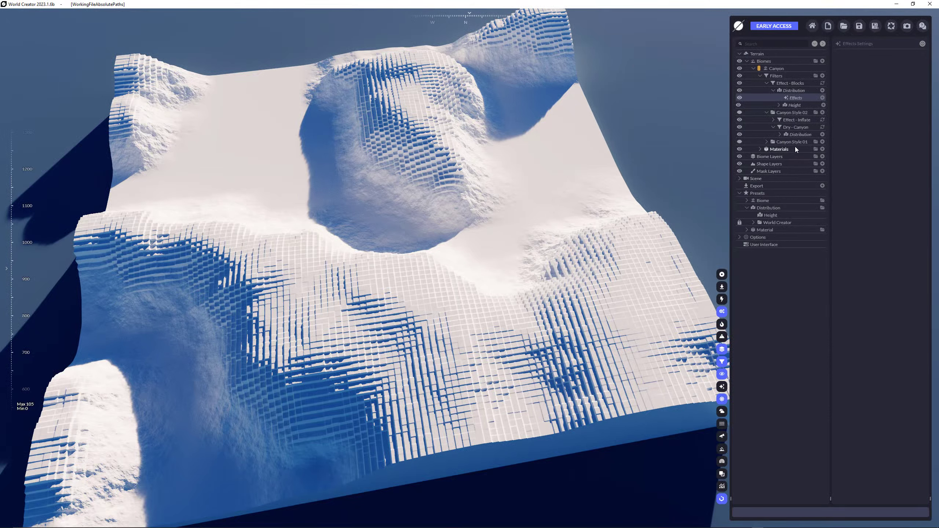
pyautogui.click(760, 148)
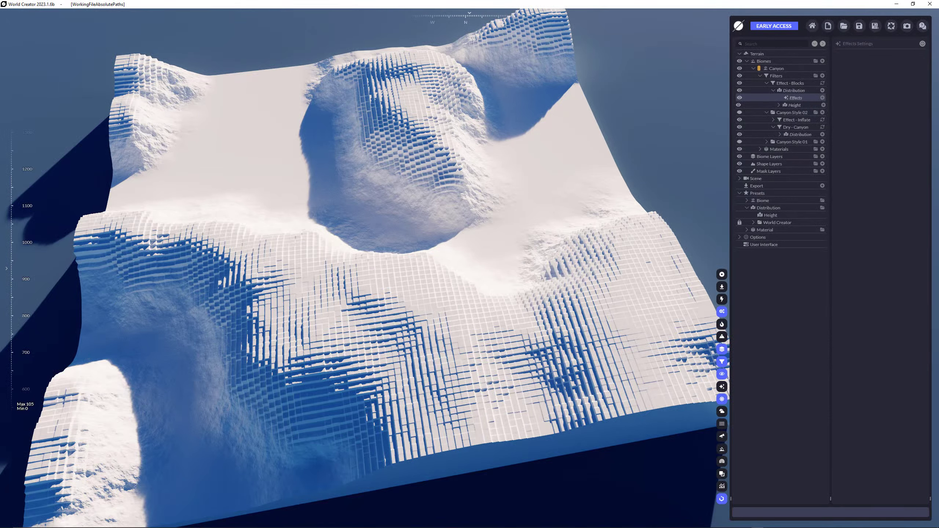